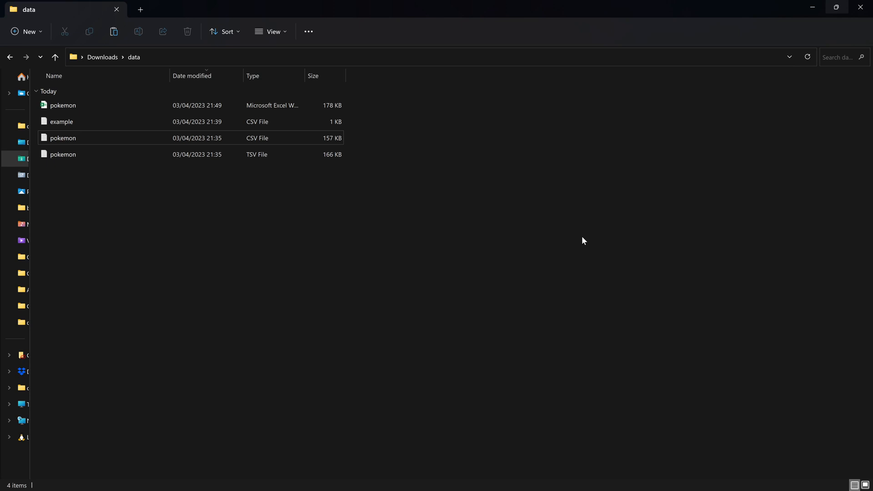
# Look over the data folder's four files: the pokemon workbook, TSV, example CSV and pokemon CSV.
pyautogui.click(63, 105)
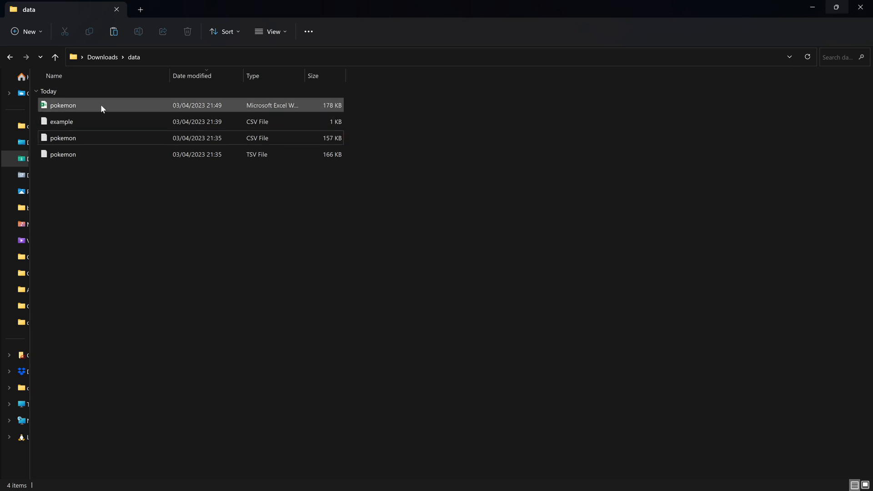
pyautogui.click(63, 154)
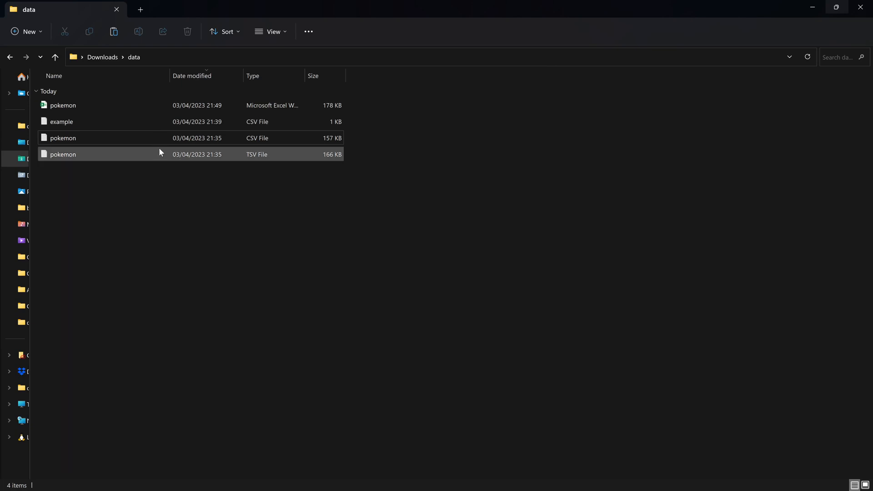
pyautogui.click(61, 121)
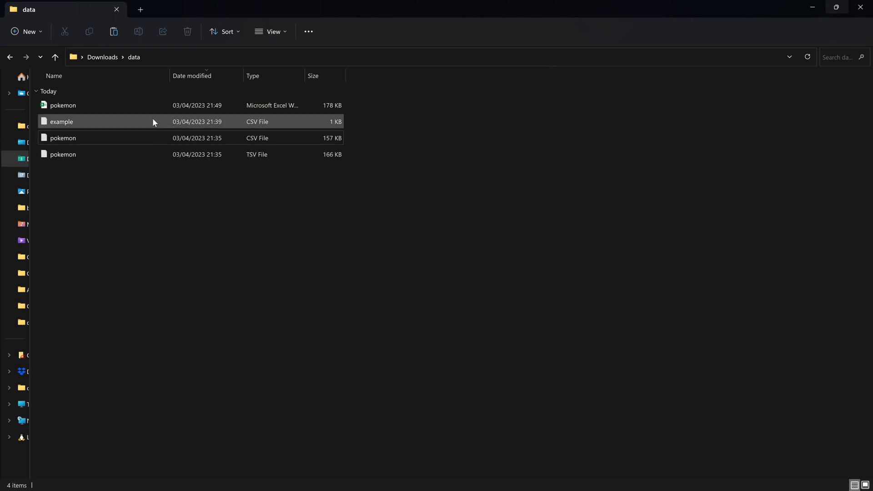
pyautogui.moveTo(157, 125)
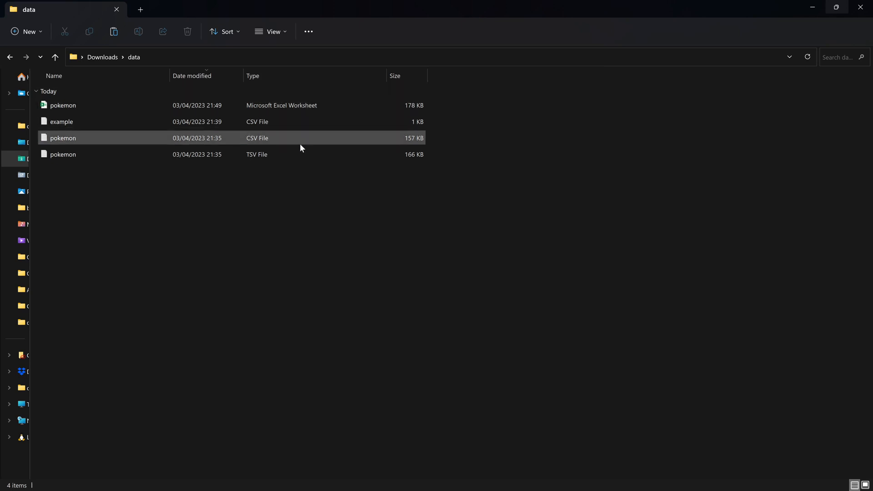
pyautogui.click(63, 155)
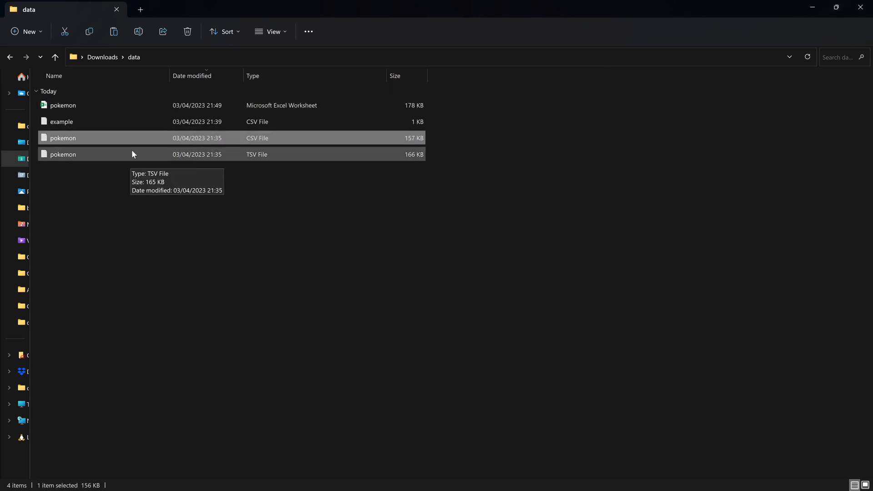
pyautogui.moveTo(272, 92)
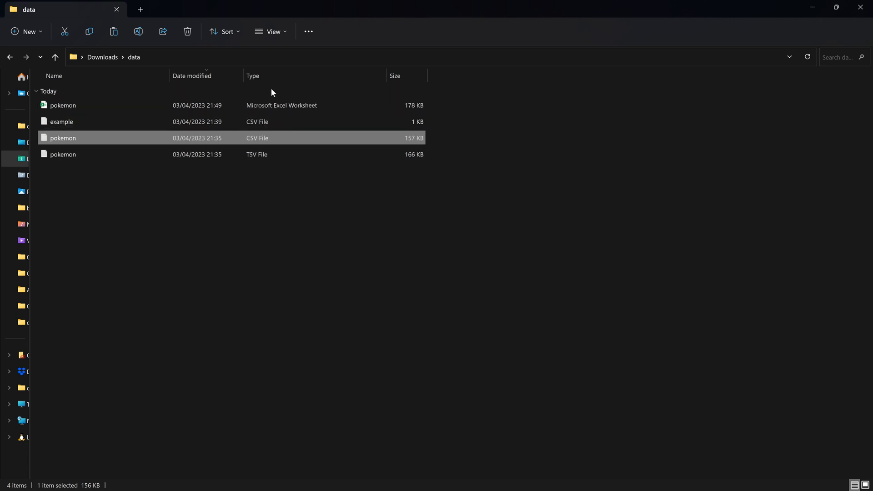
pyautogui.moveTo(268, 88)
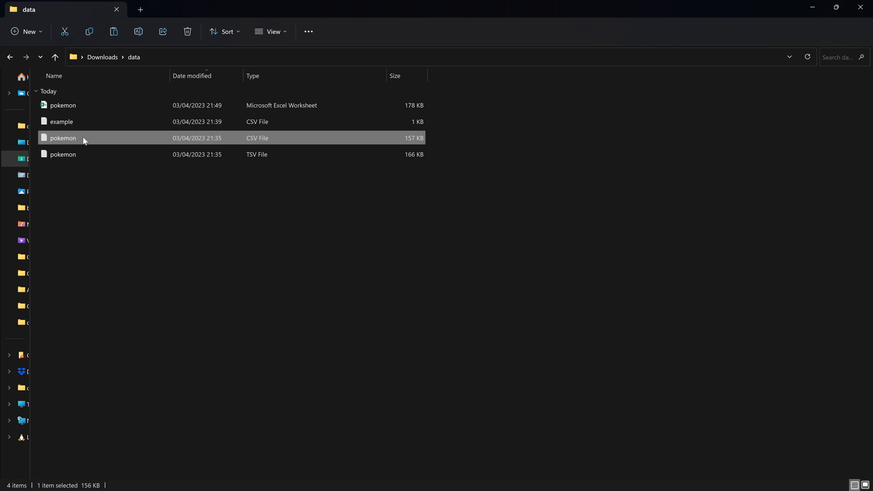
pyautogui.moveTo(86, 130)
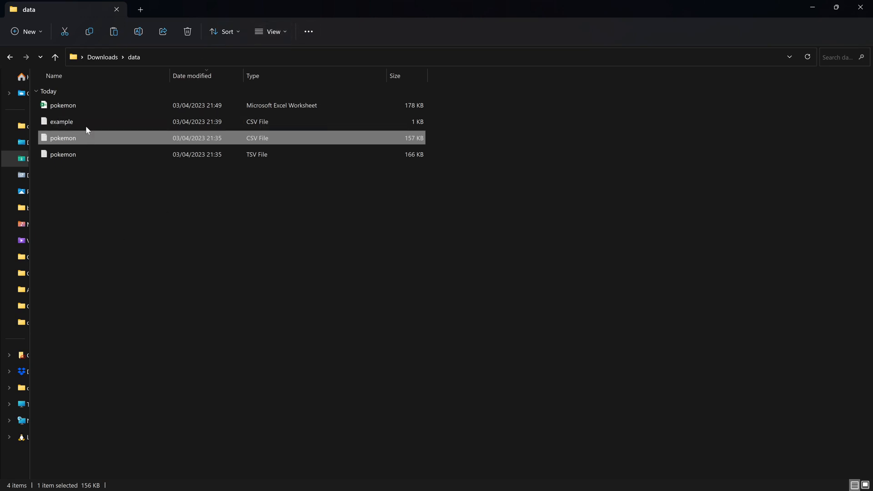
# Turn on File name extensions under View > Show so the files display .xlsx, .csv and .tsv.
pyautogui.click(271, 31)
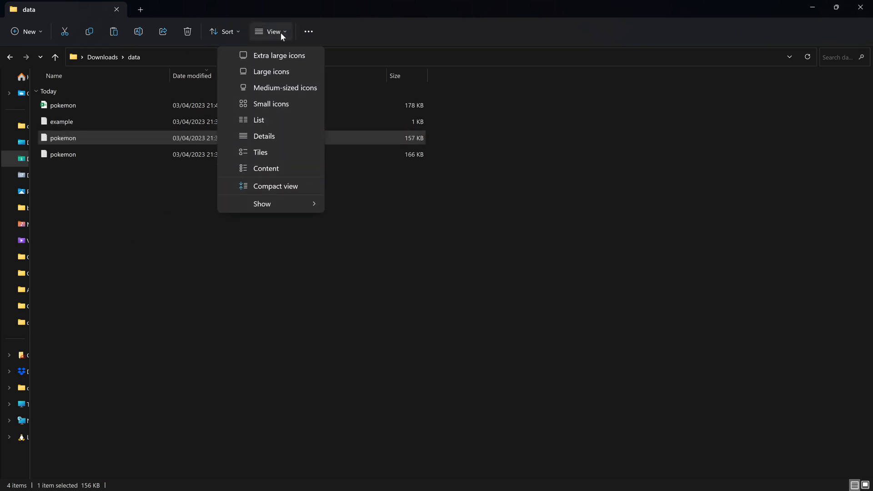
pyautogui.click(261, 202)
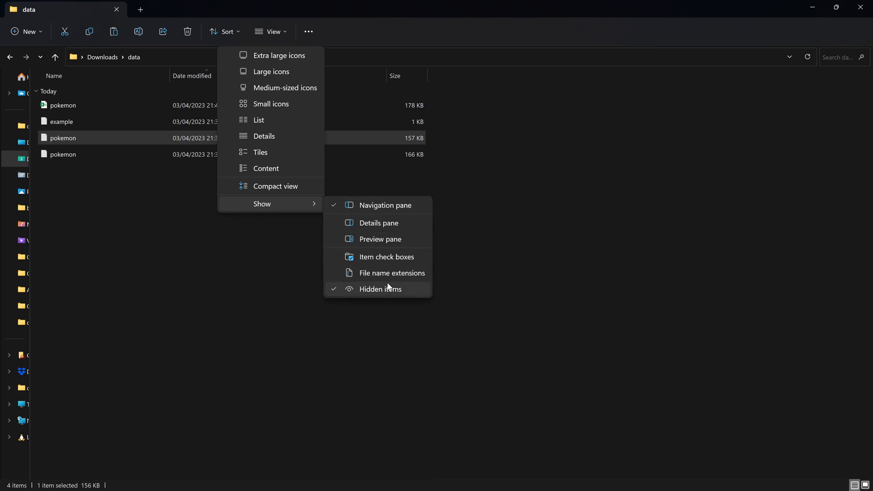
pyautogui.click(391, 273)
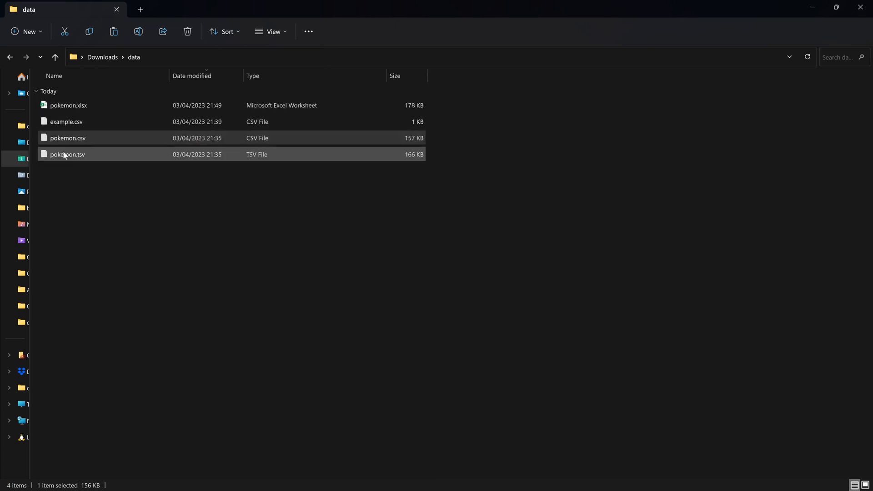
pyautogui.click(65, 121)
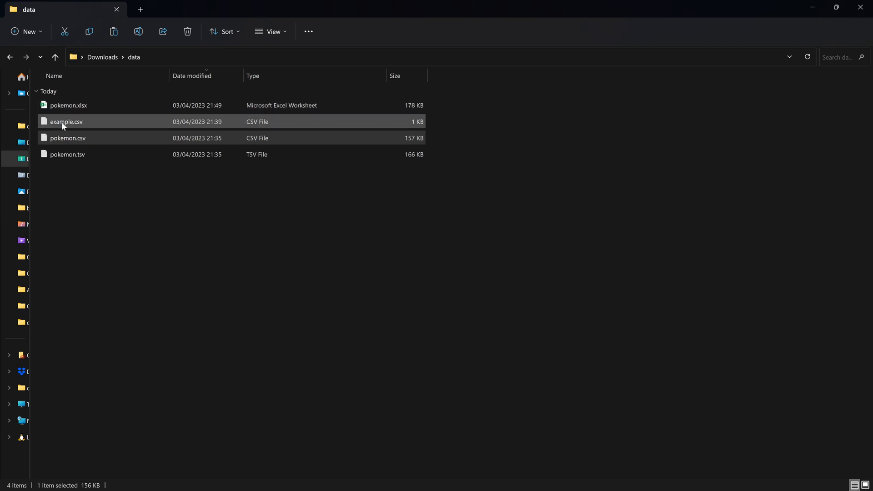
pyautogui.moveTo(68, 106)
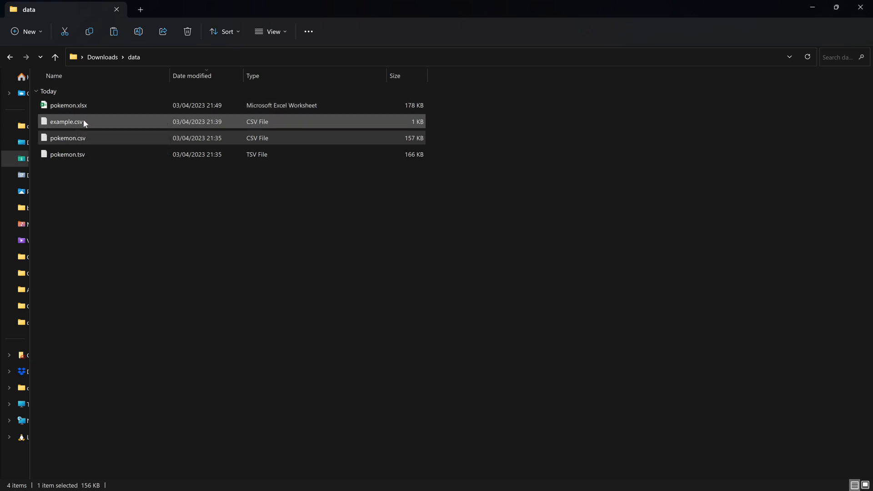
pyautogui.click(68, 138)
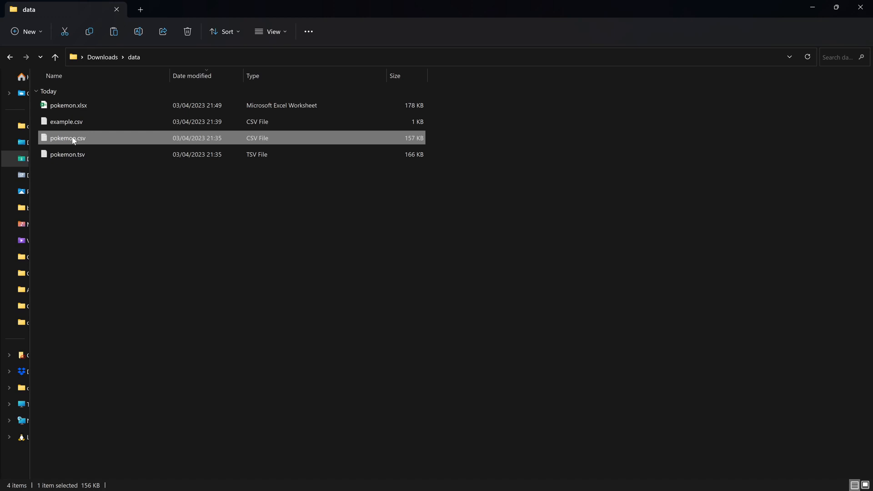
pyautogui.rightClick(73, 137)
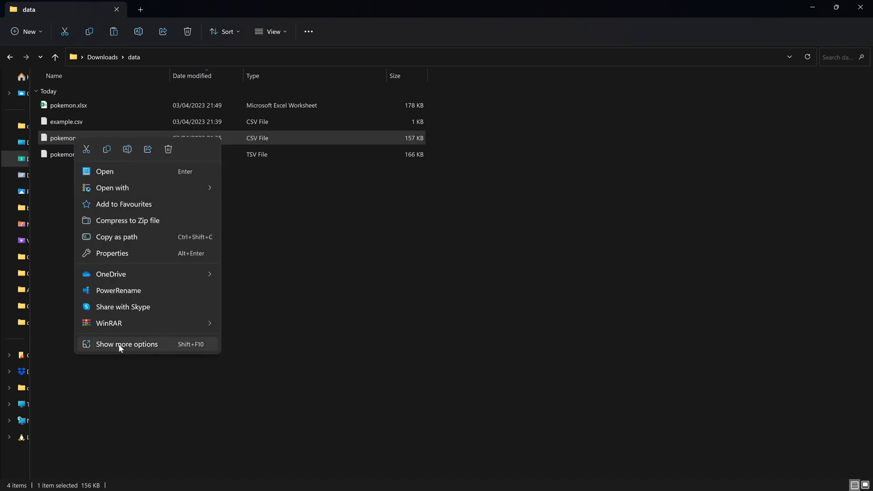
pyautogui.click(126, 344)
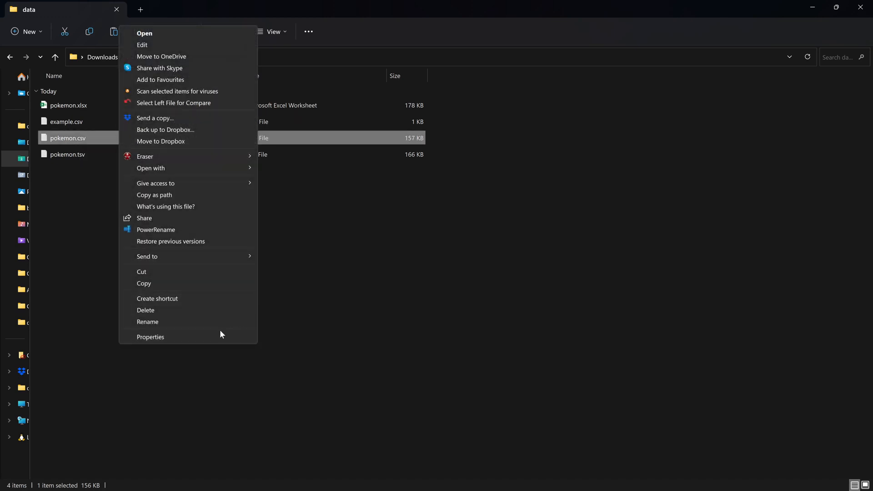
pyautogui.click(150, 336)
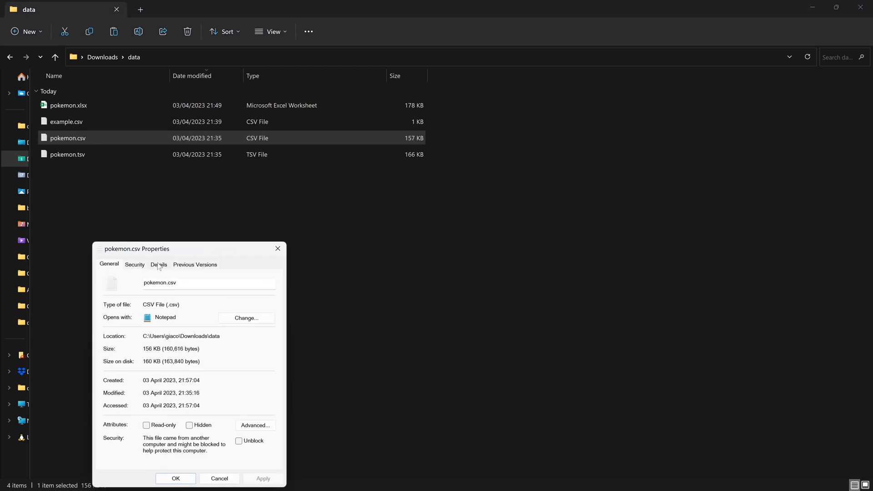
pyautogui.click(158, 264)
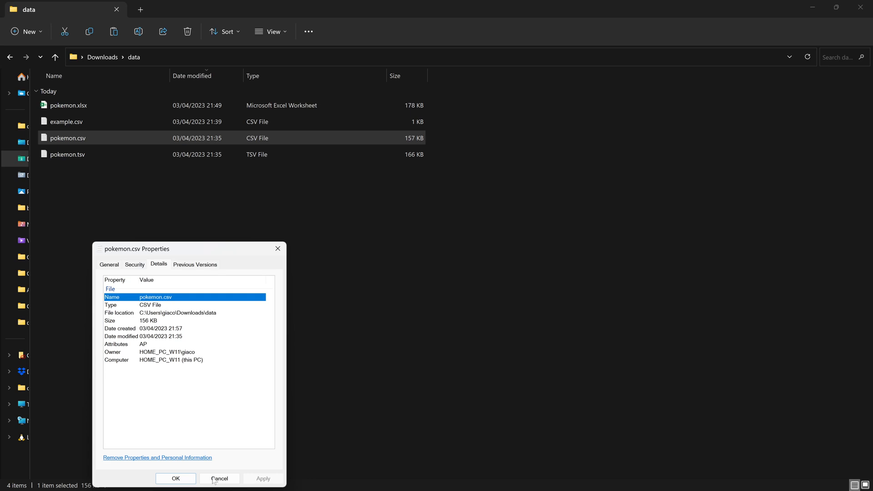
pyautogui.click(219, 478)
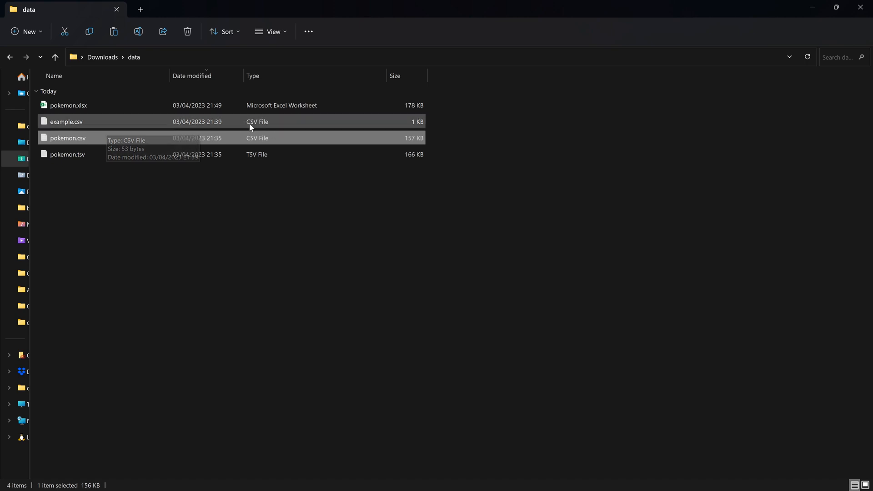
pyautogui.click(65, 121)
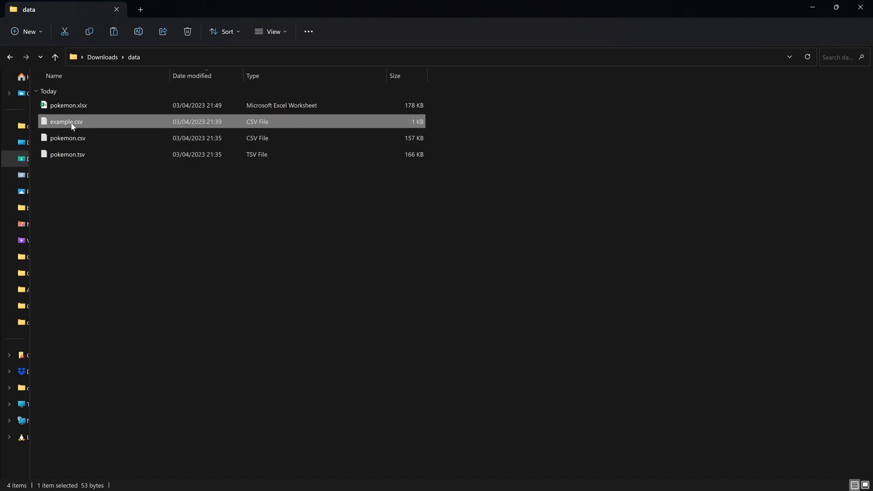
pyautogui.rightClick(66, 121)
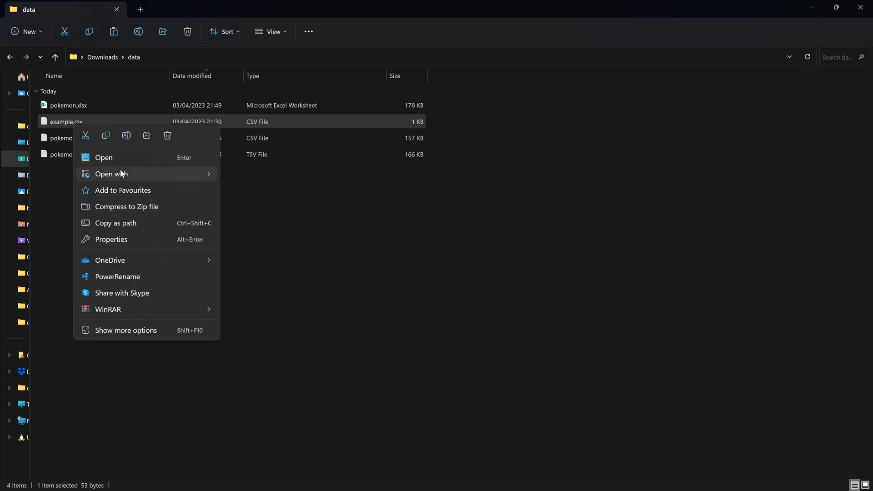
pyautogui.click(293, 194)
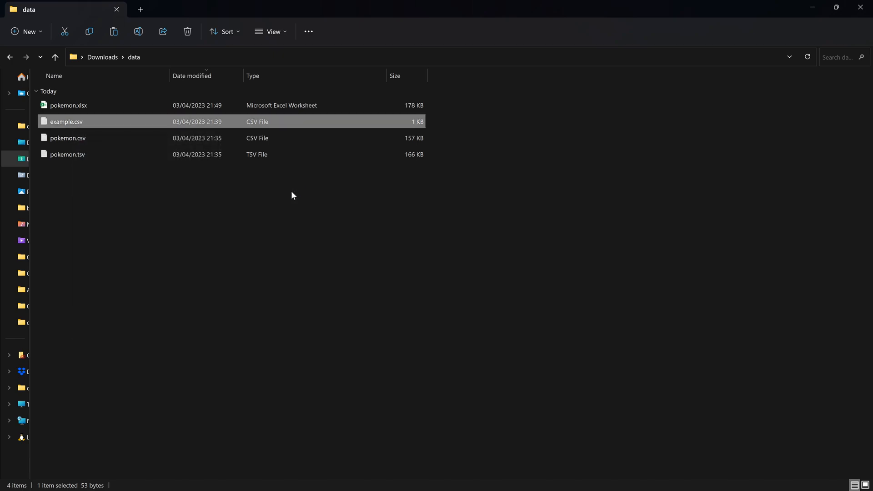
# View example.csv in Notepad, highlighting the eye_colour, height header and the blue, 174 row.
pyautogui.doubleClick(66, 120)
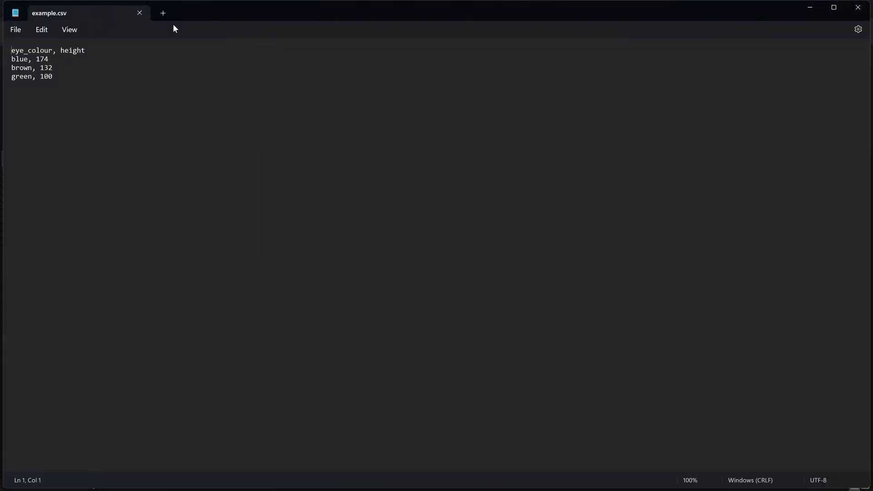
pyautogui.moveTo(66, 13)
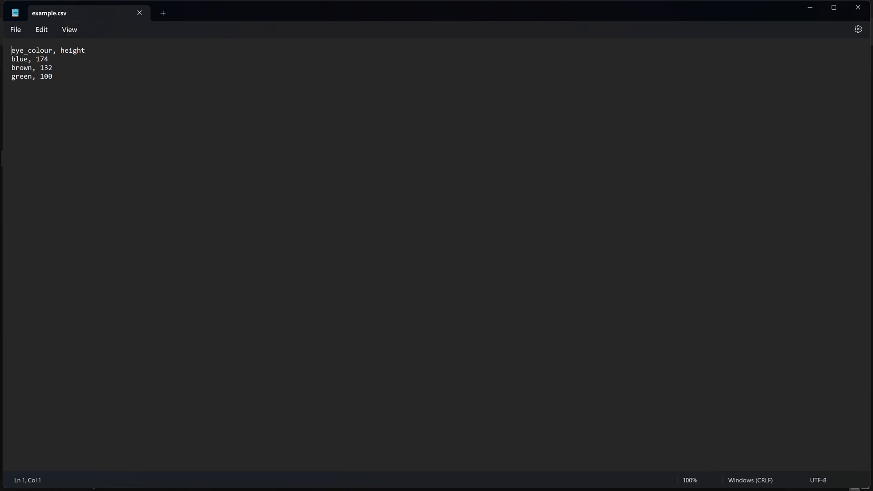
pyautogui.click(85, 50)
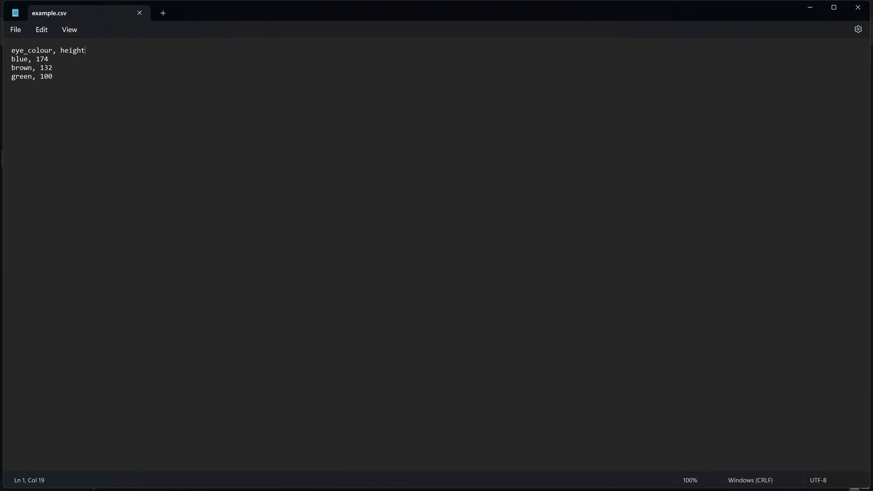
pyautogui.press('Enter')
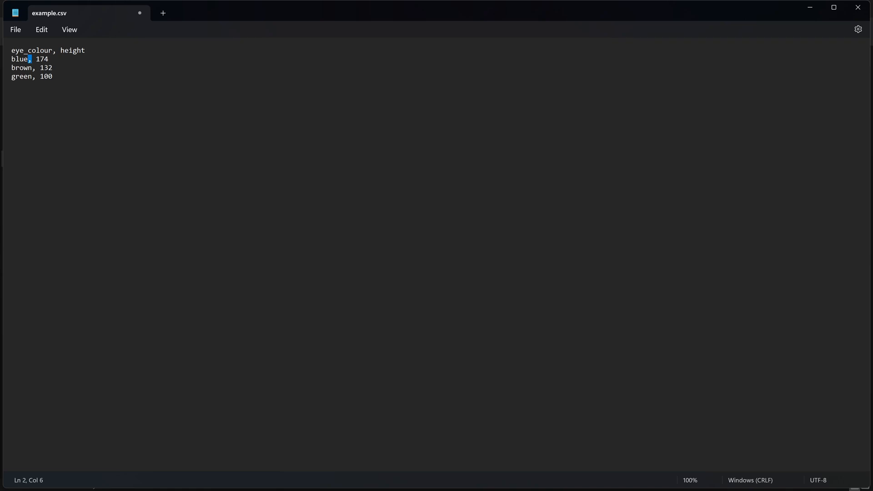
pyautogui.moveTo(12, 59); pyautogui.dragTo(49, 59)
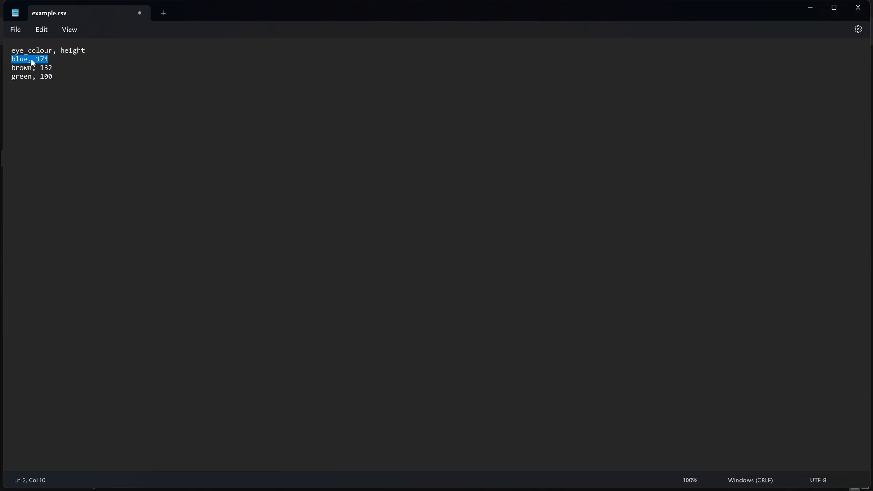
pyautogui.click(33, 59)
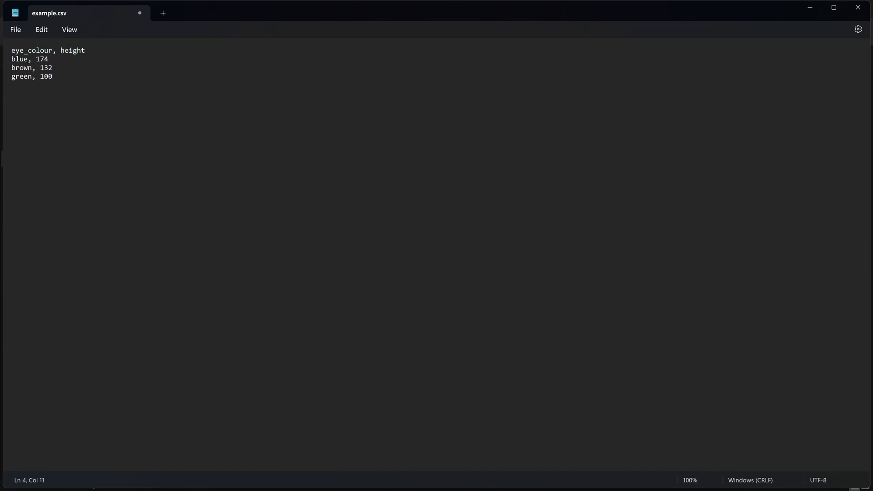
pyautogui.tripleClick(48, 50)
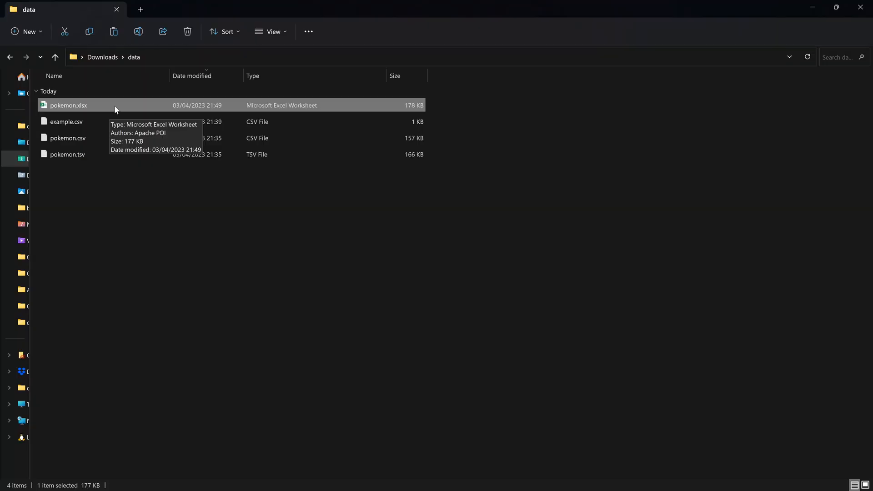
# Show the Open with choices (Excel, Notepad) for pokemon.xlsx from its right-click menu.
pyautogui.rightClick(68, 106)
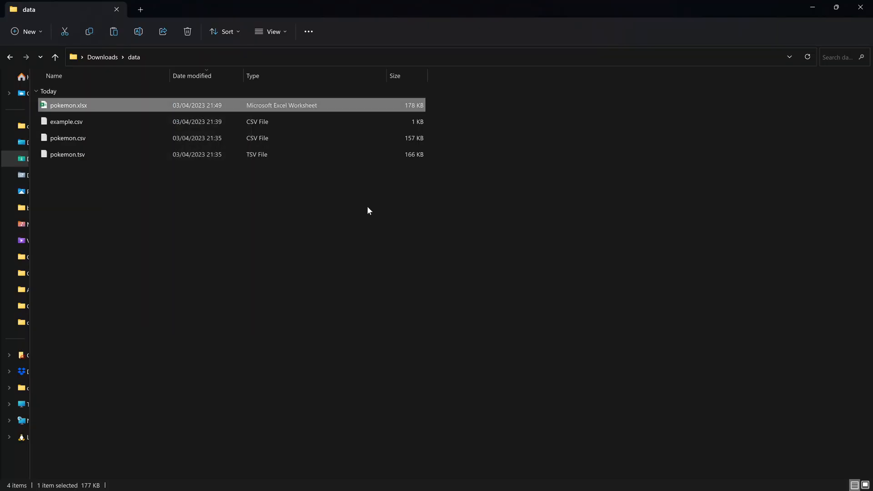
pyautogui.moveTo(402, 396)
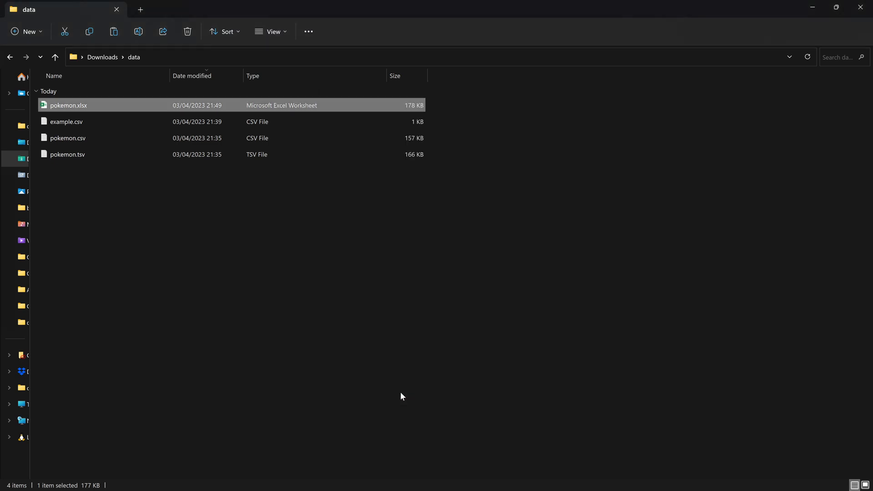
pyautogui.doubleClick(68, 106)
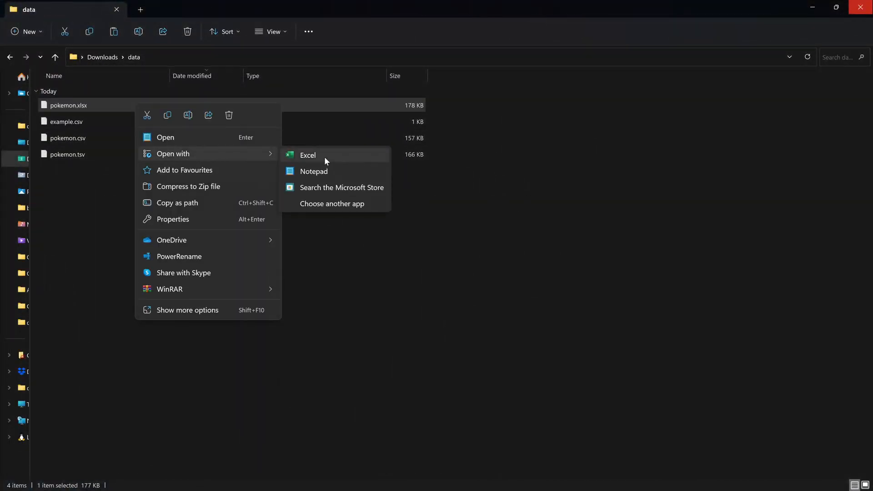
pyautogui.click(307, 155)
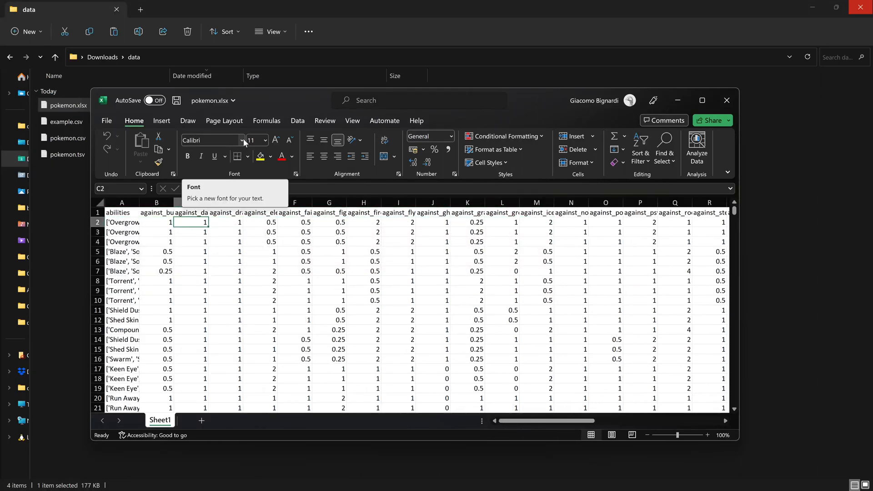
pyautogui.moveTo(415, 255)
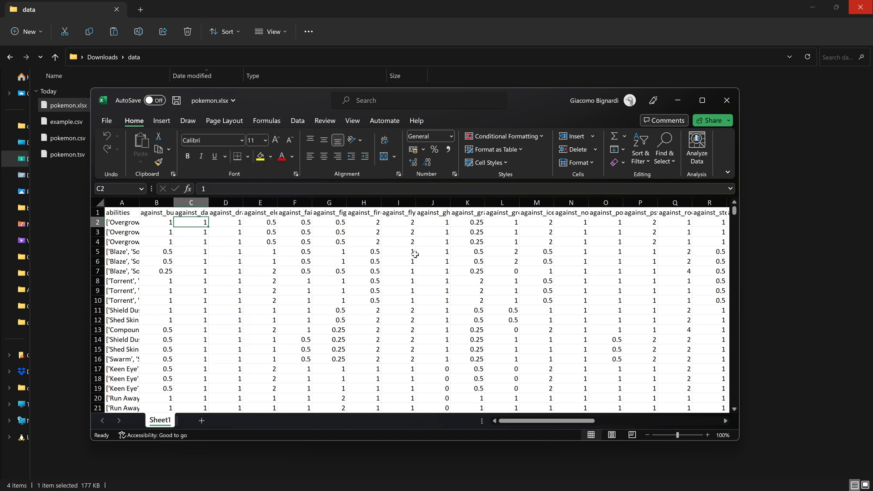
pyautogui.click(363, 290)
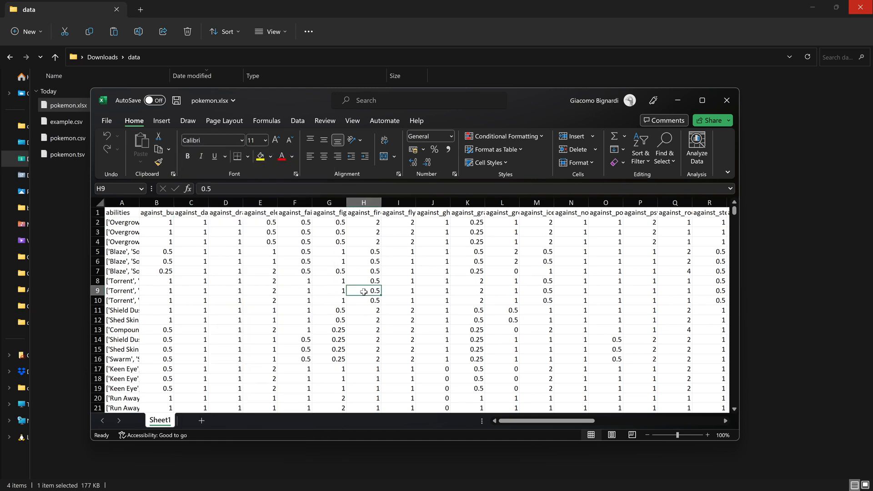
pyautogui.moveTo(387, 277)
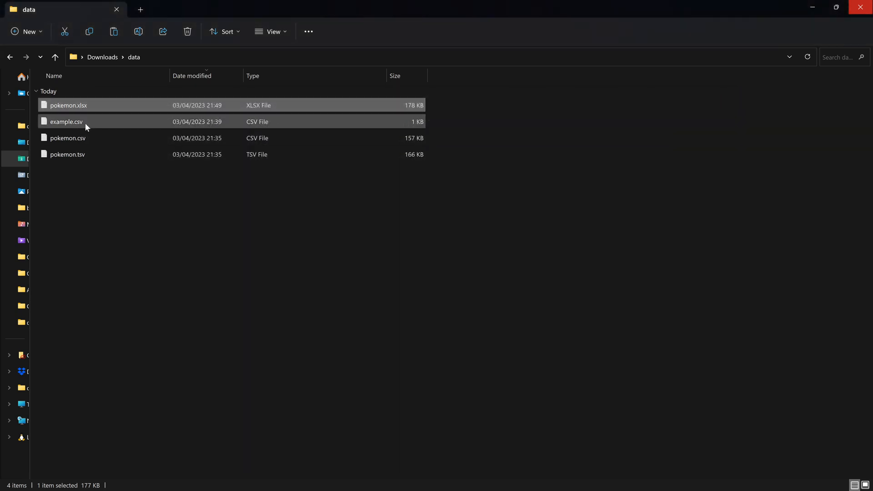
pyautogui.rightClick(66, 121)
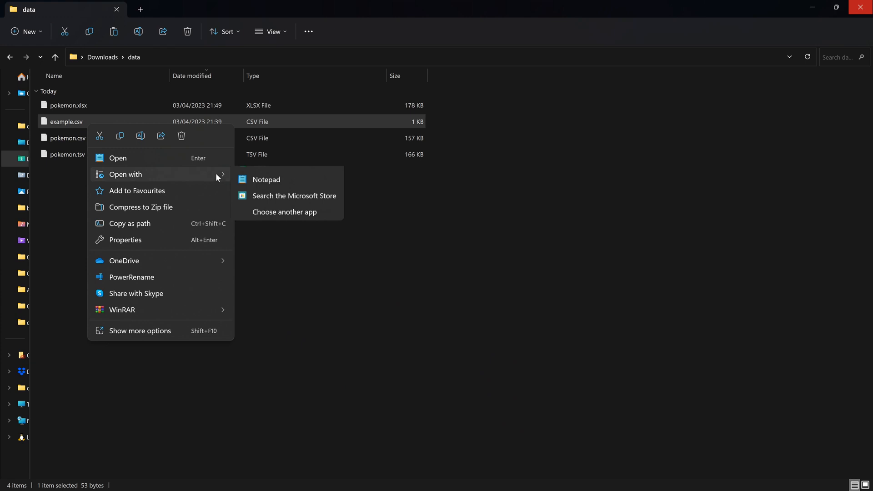
pyautogui.click(267, 179)
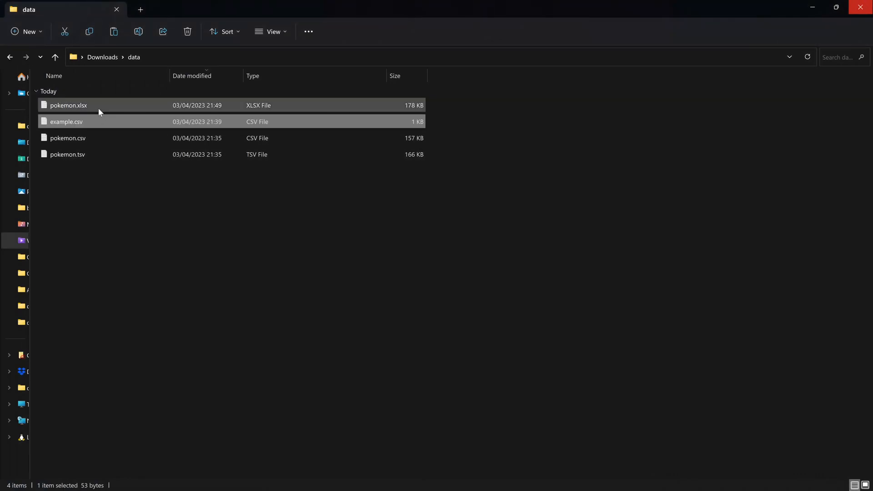
pyautogui.moveTo(69, 105)
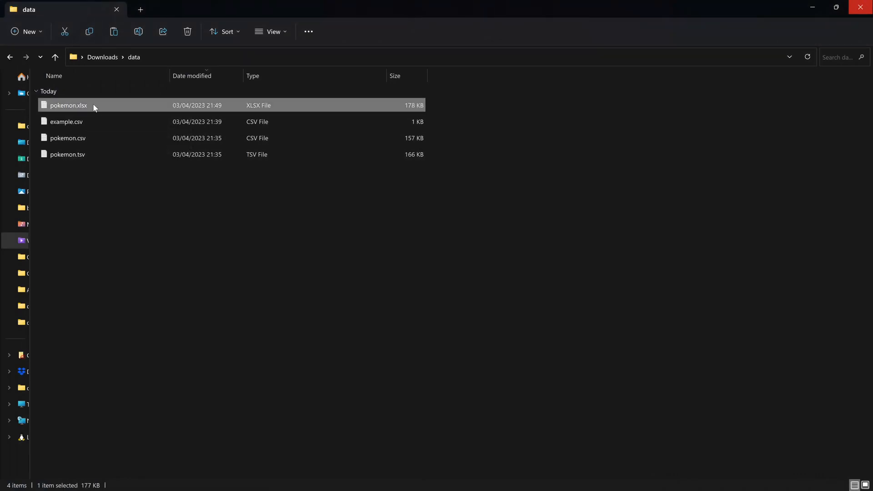
pyautogui.moveTo(80, 106)
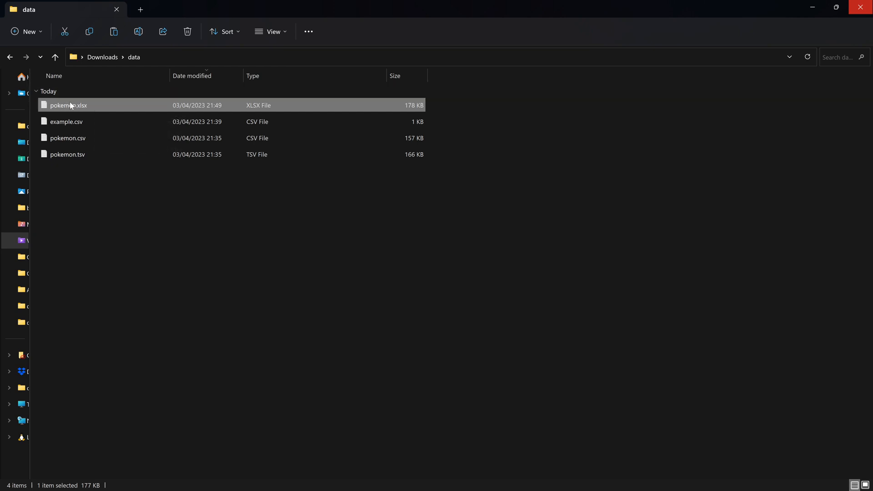
pyautogui.moveTo(69, 115)
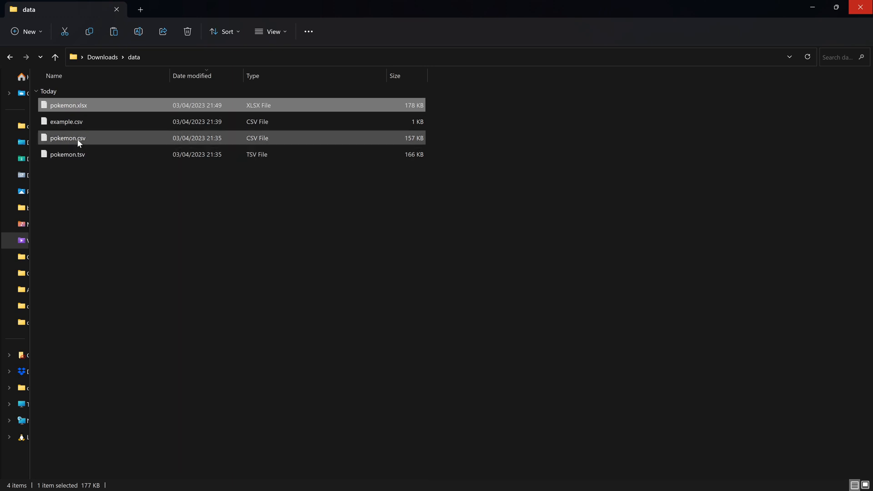
# View pokemon.tsv in Notepad and highlight the tab separators after against_dark in the header.
pyautogui.rightClick(67, 155)
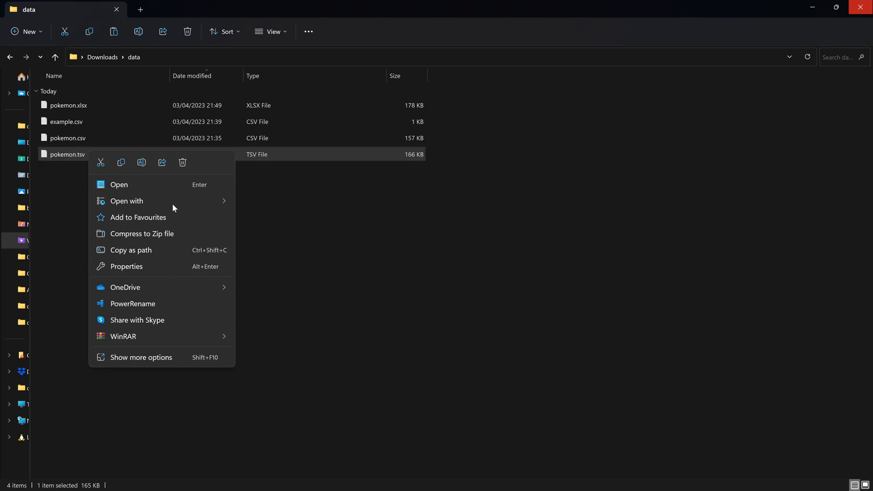
pyautogui.click(118, 184)
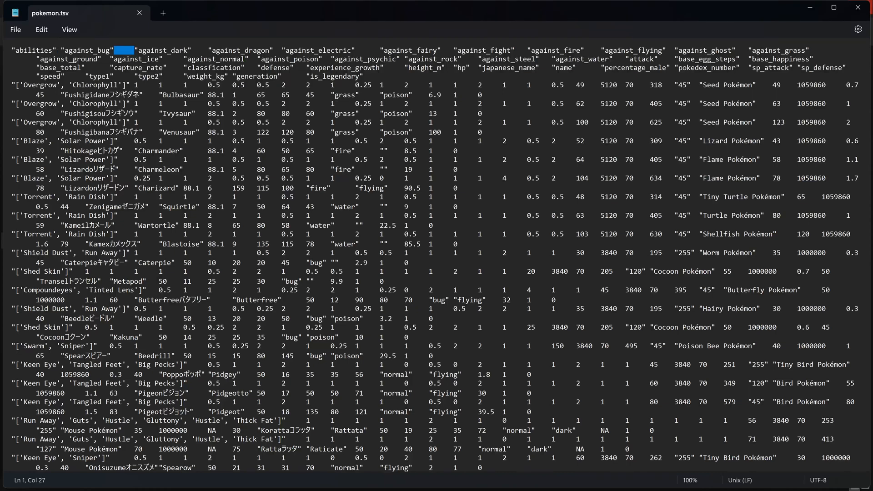
pyautogui.click(200, 49)
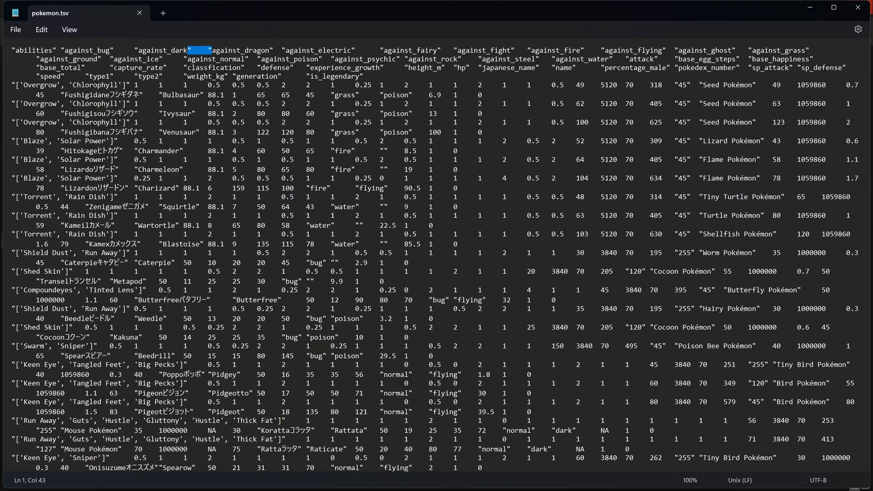
pyautogui.click(276, 50)
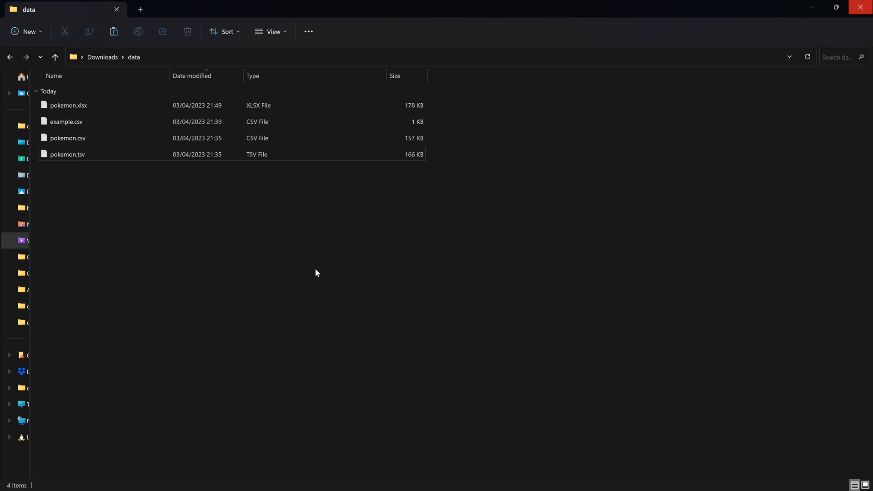
pyautogui.moveTo(102, 138)
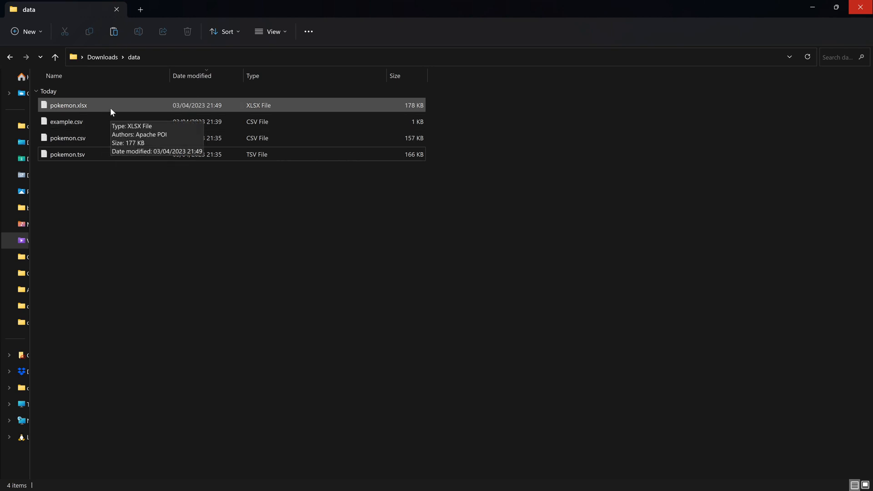
pyautogui.click(67, 137)
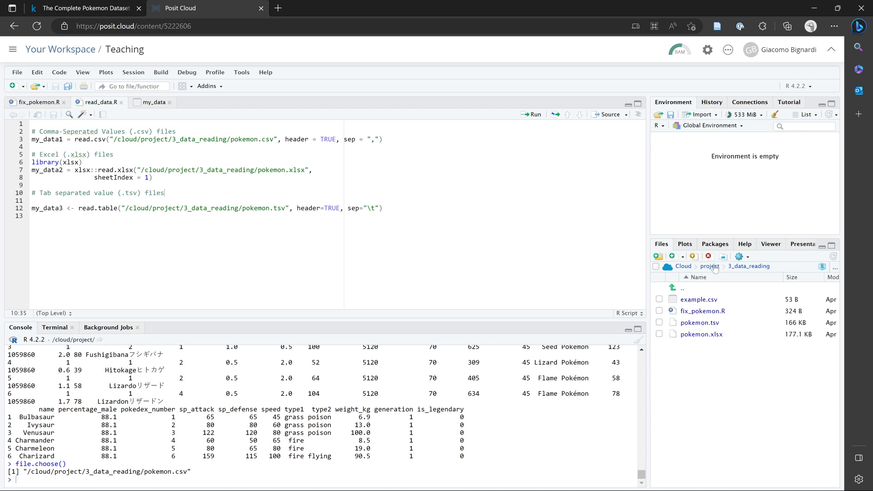
# Show read_data.R beside the Files pane listing the 3_data_reading project files.
pyautogui.click(682, 266)
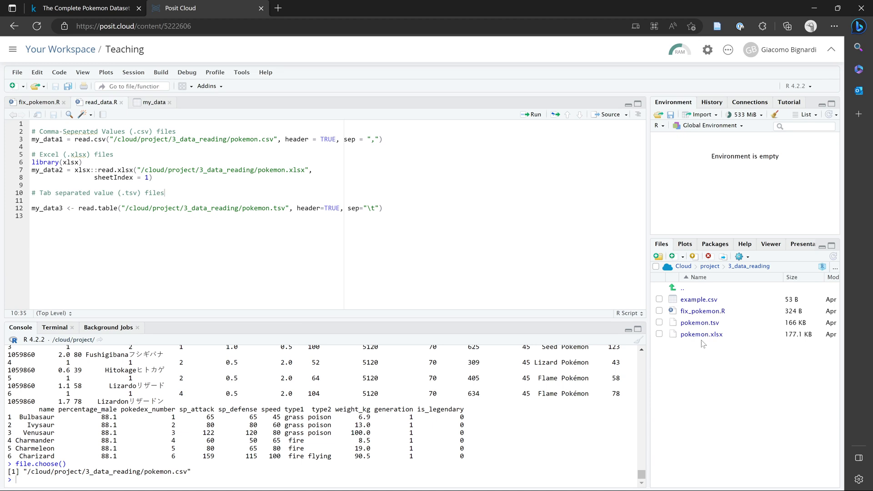
pyautogui.moveTo(683, 276)
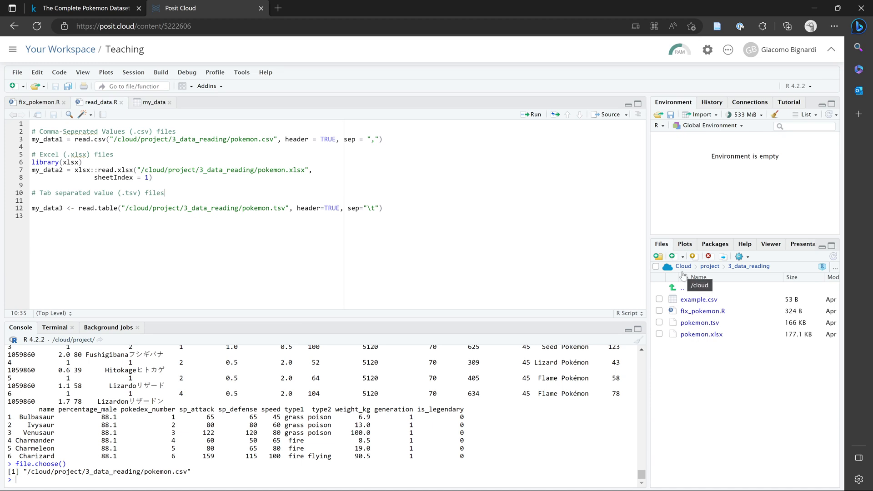
pyautogui.moveTo(673, 351)
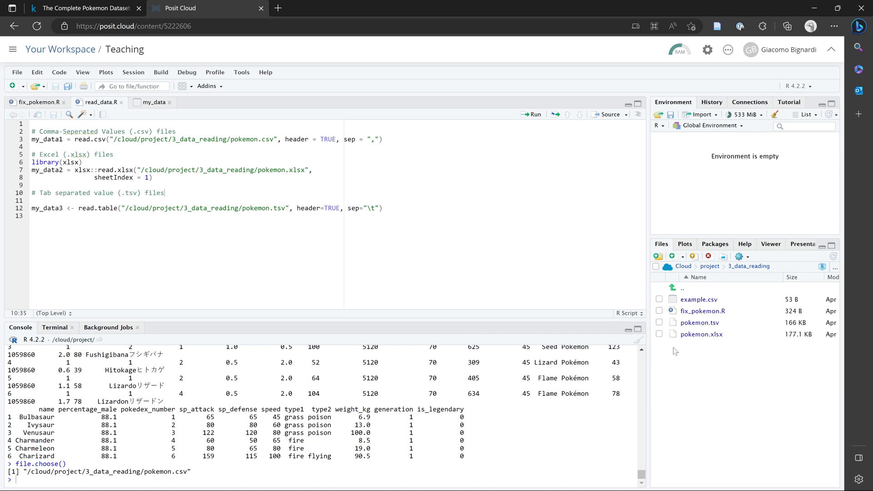
pyautogui.moveTo(672, 355)
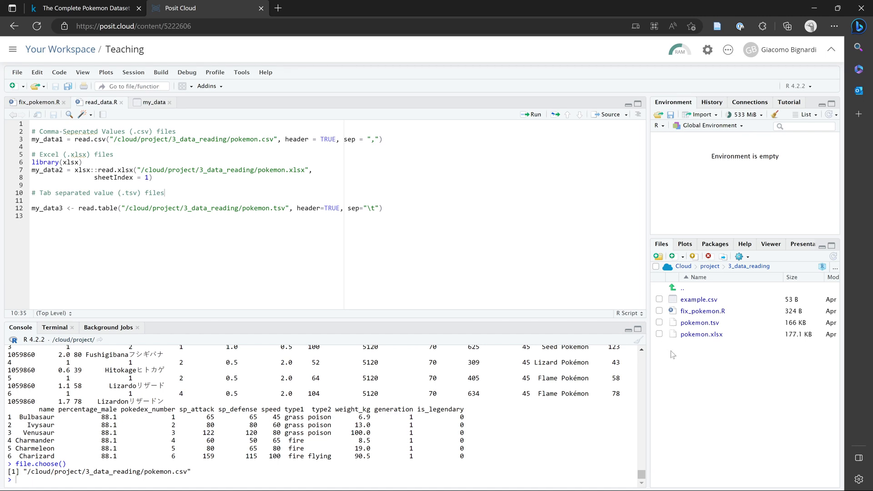
pyautogui.moveTo(685, 326)
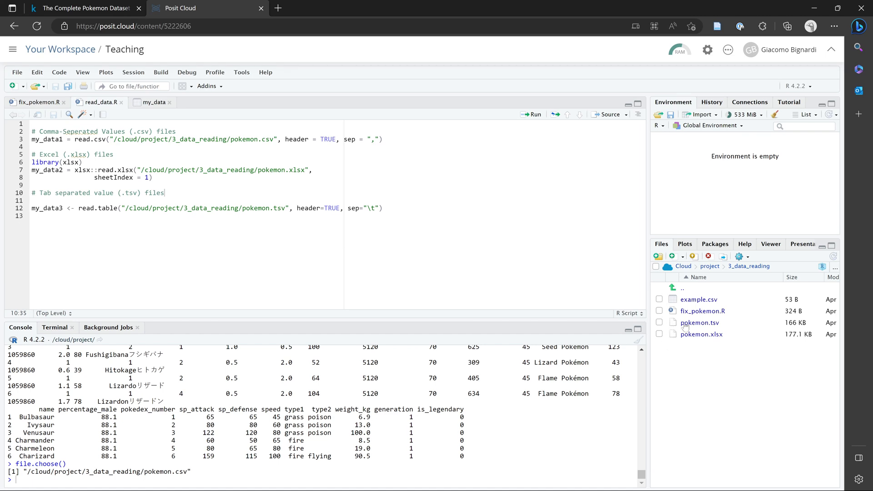
pyautogui.moveTo(710, 267)
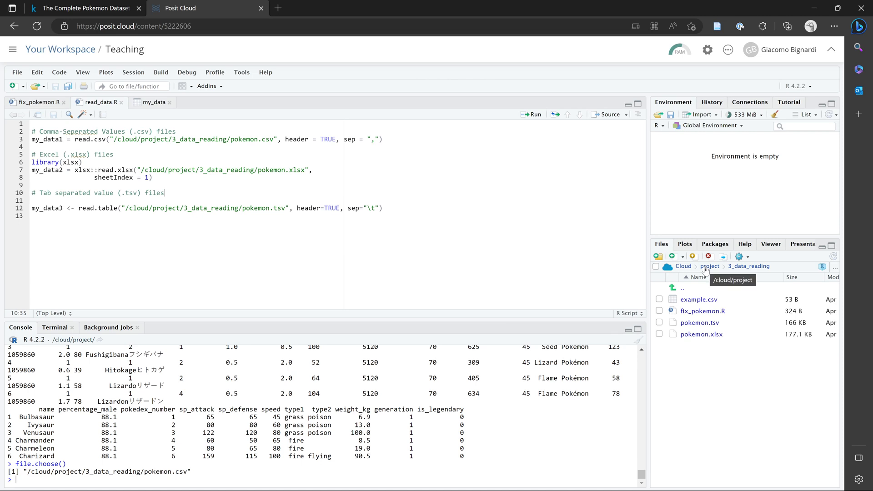
pyautogui.moveTo(657, 314)
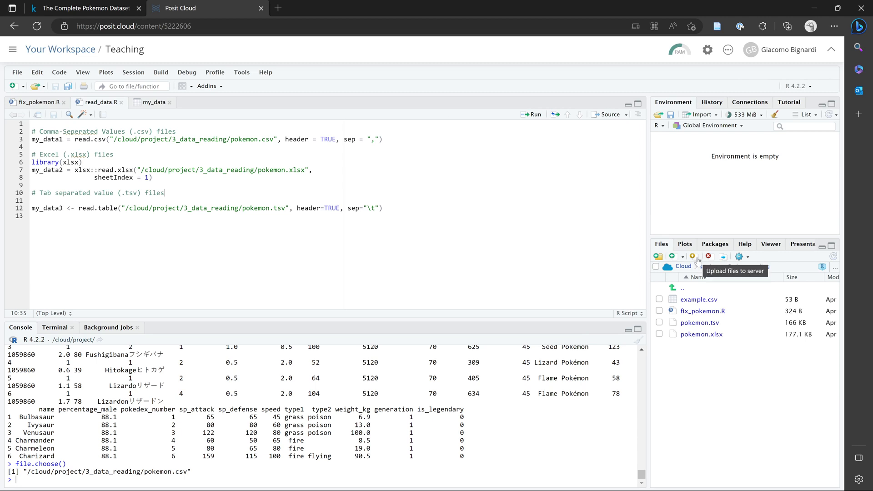
# Upload pokemon.csv from the local data folder into cloud/project/3_data_reading.
pyautogui.click(694, 257)
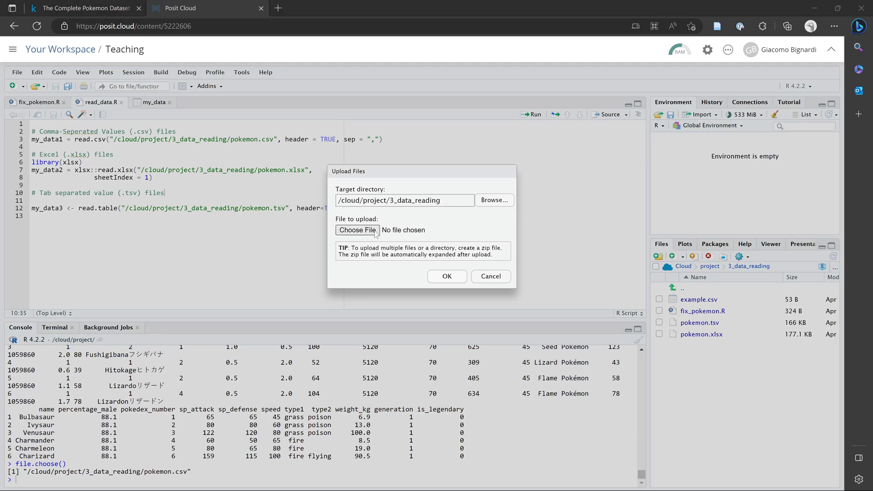
pyautogui.click(356, 230)
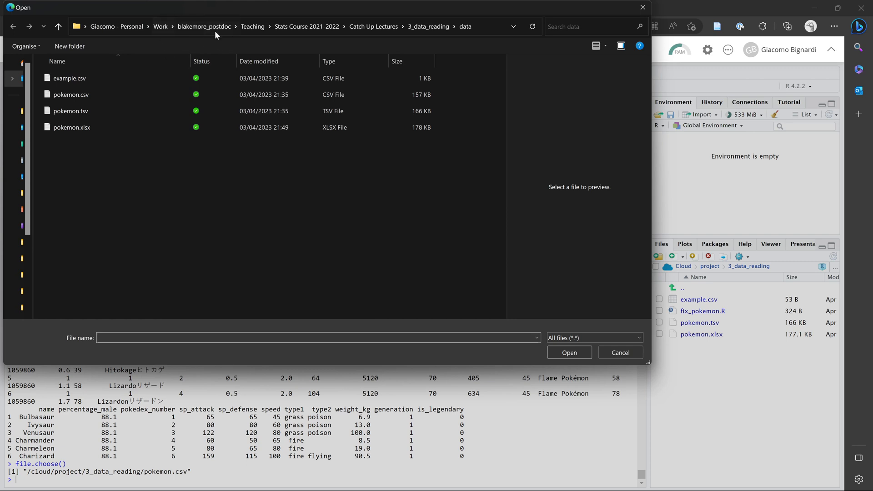
pyautogui.moveTo(320, 158)
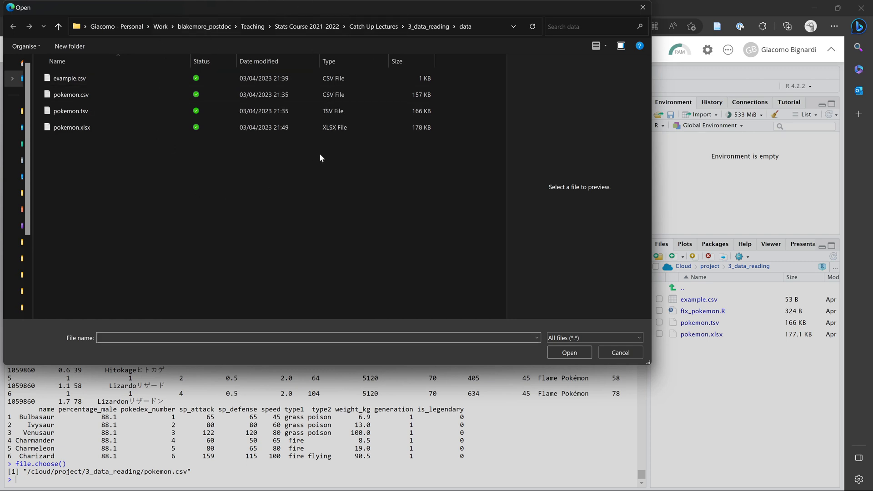
pyautogui.click(70, 93)
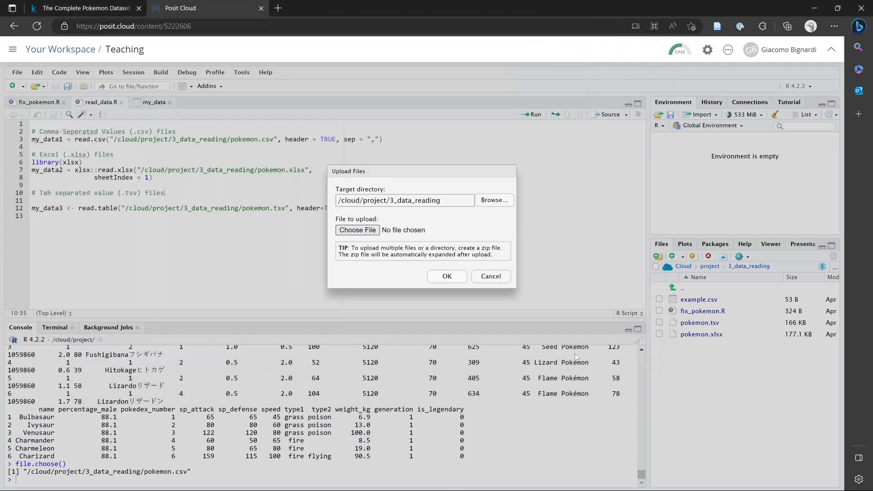
pyautogui.click(490, 276)
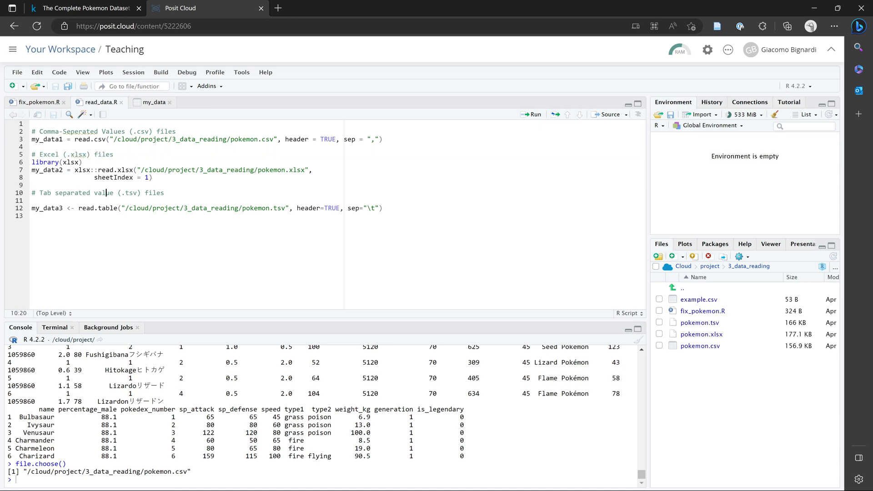
# Highlight the parts of the pokemon.csv path on line 3: cloud, project and 3_data_reading.
pyautogui.moveTo(66, 154); pyautogui.dragTo(383, 208)
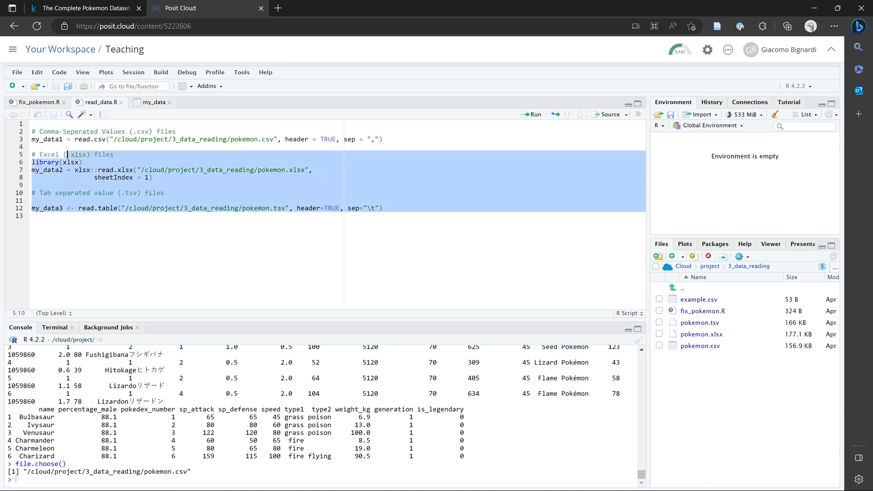
pyautogui.click(115, 155)
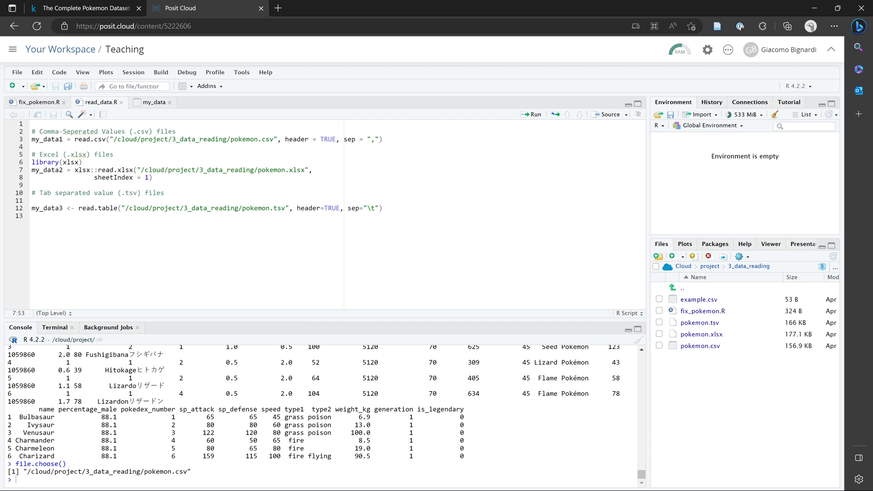
pyautogui.doubleClick(192, 138)
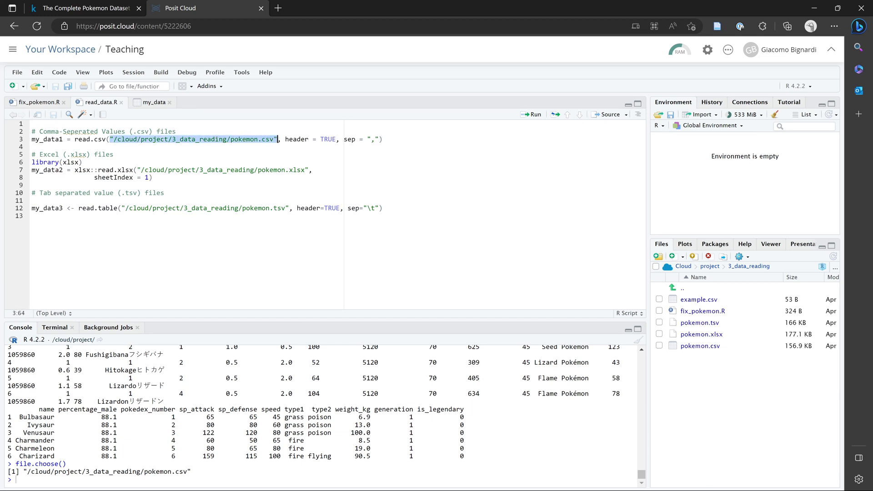
pyautogui.moveTo(202, 84)
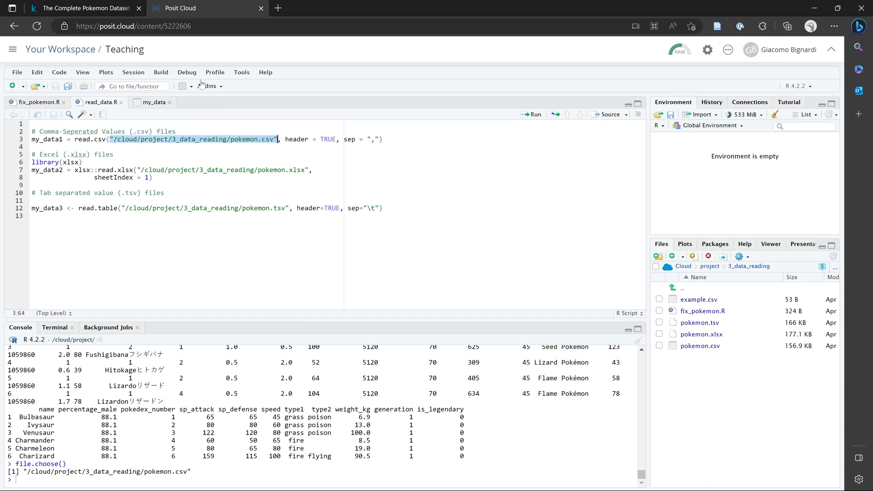
pyautogui.click(244, 139)
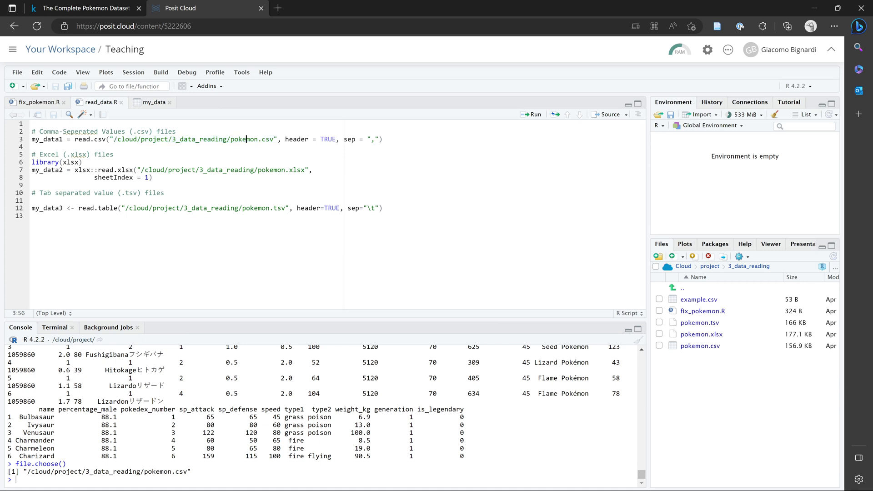
pyautogui.doubleClick(251, 139)
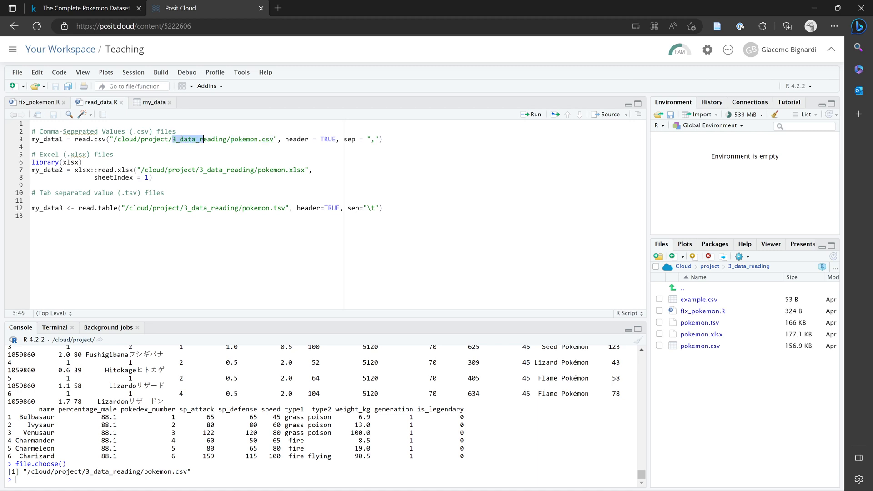
pyautogui.doubleClick(154, 139)
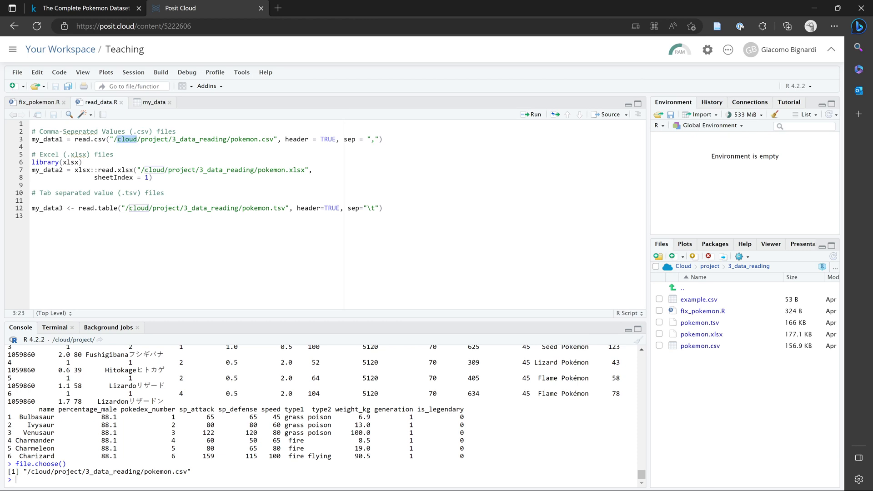
pyautogui.moveTo(682, 271)
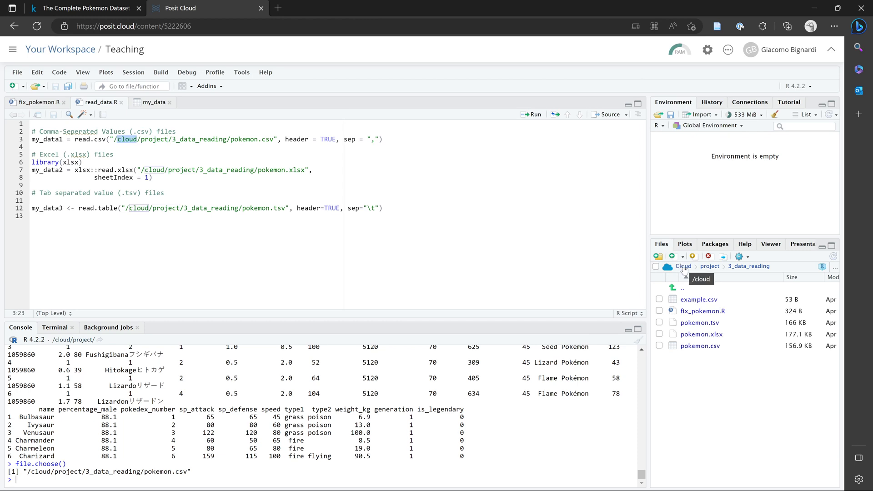
# Browse the Files pane from the Cloud root through project back into 3_data_reading.
pyautogui.click(683, 267)
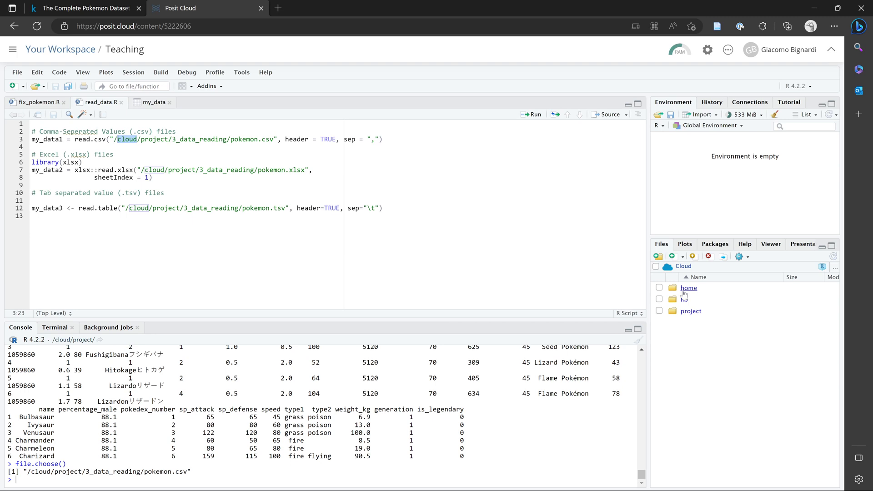
pyautogui.click(691, 311)
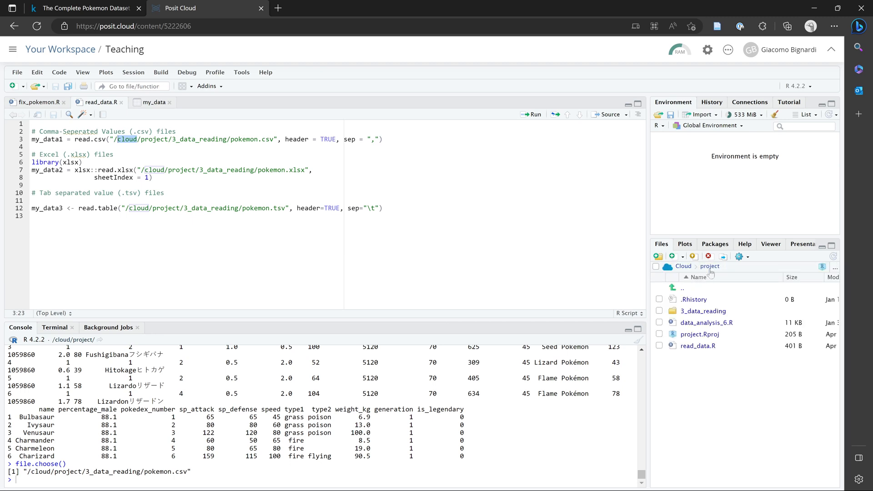
pyautogui.click(703, 311)
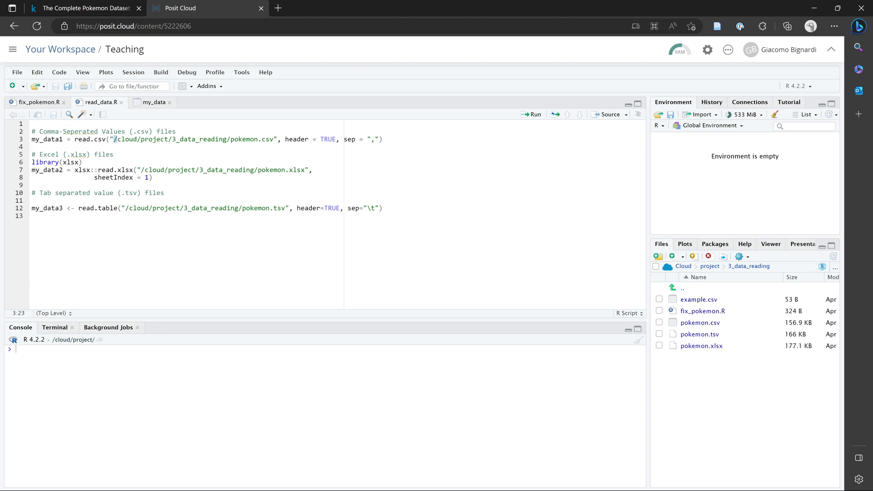
# Run file.choose() in the console and pick pokemon.csv, returning /cloud/project/3_data_reading/pokemon.csv.
pyautogui.click(172, 139)
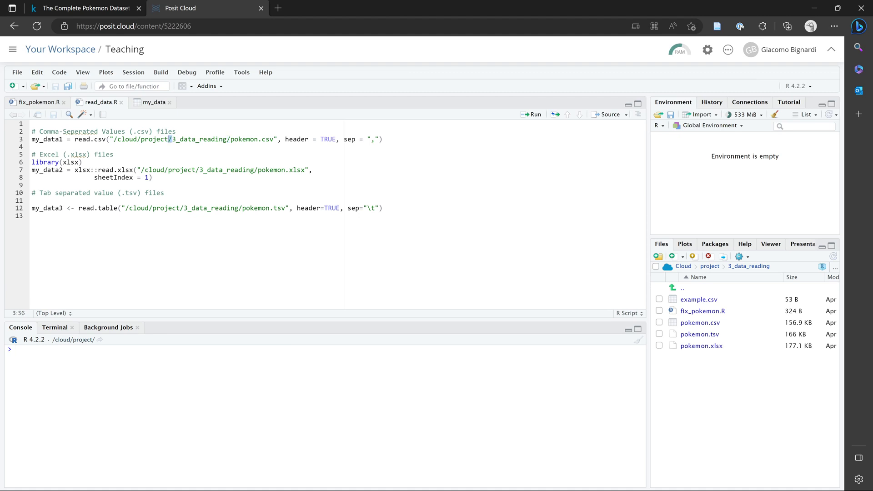
pyautogui.write('f')
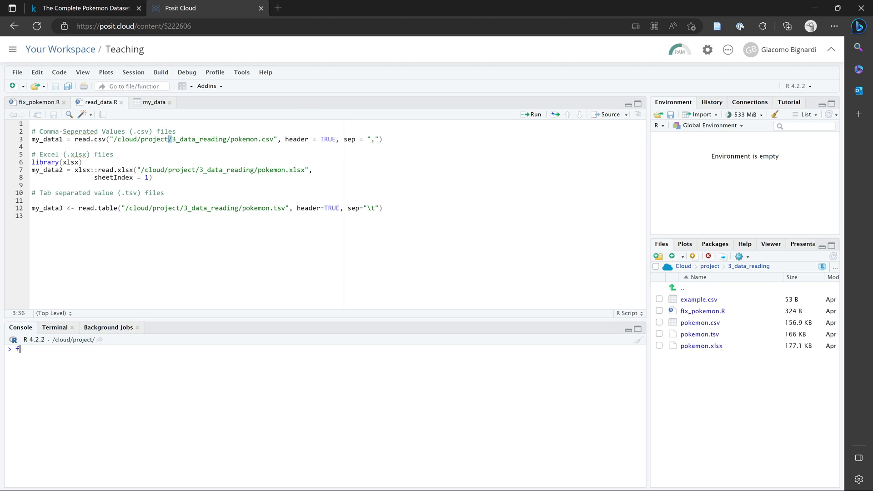
pyautogui.write('ile')
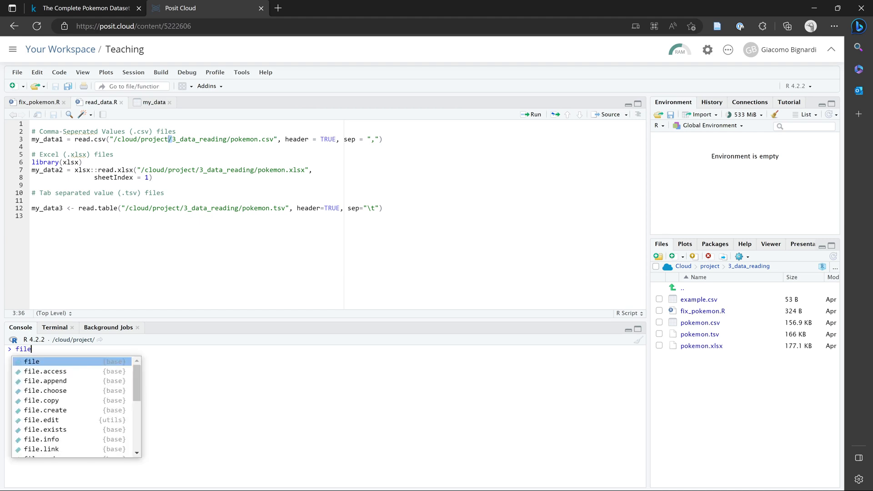
pyautogui.write('.choose')
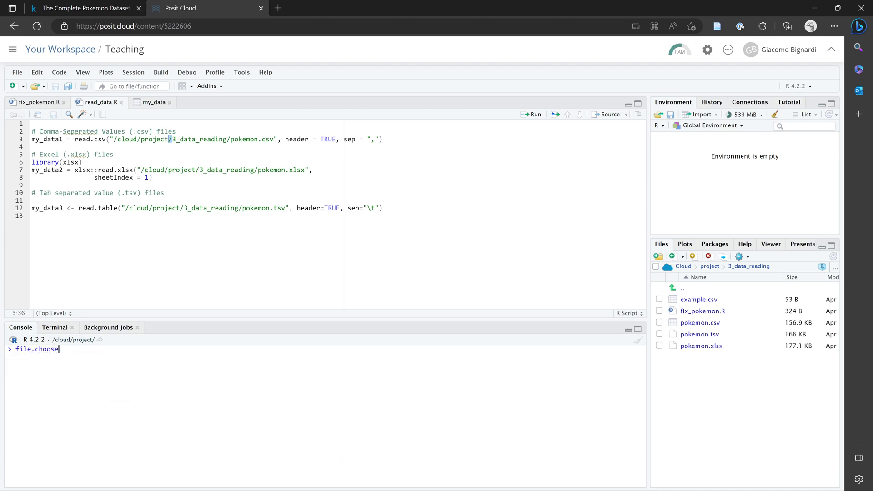
pyautogui.write('(')
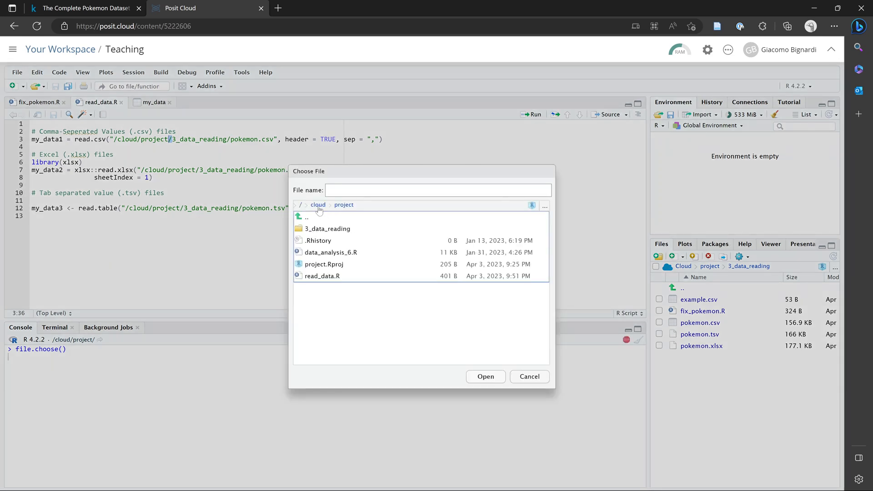
pyautogui.click(318, 204)
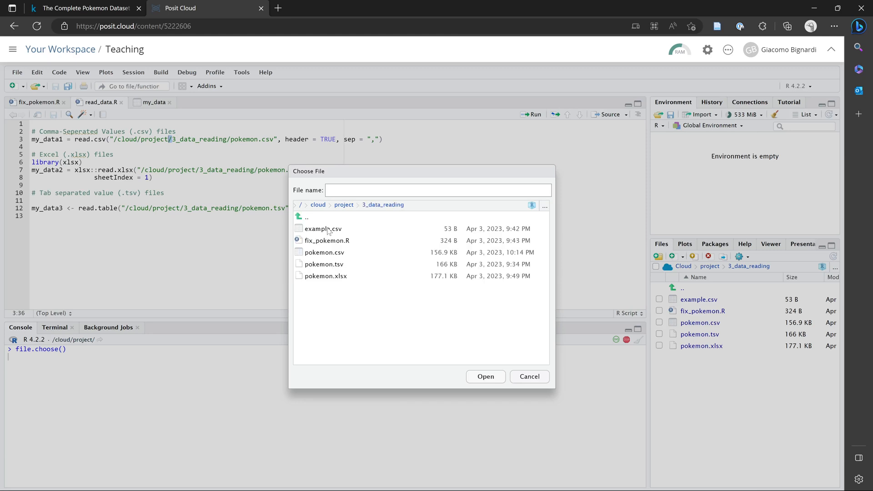
pyautogui.moveTo(335, 257)
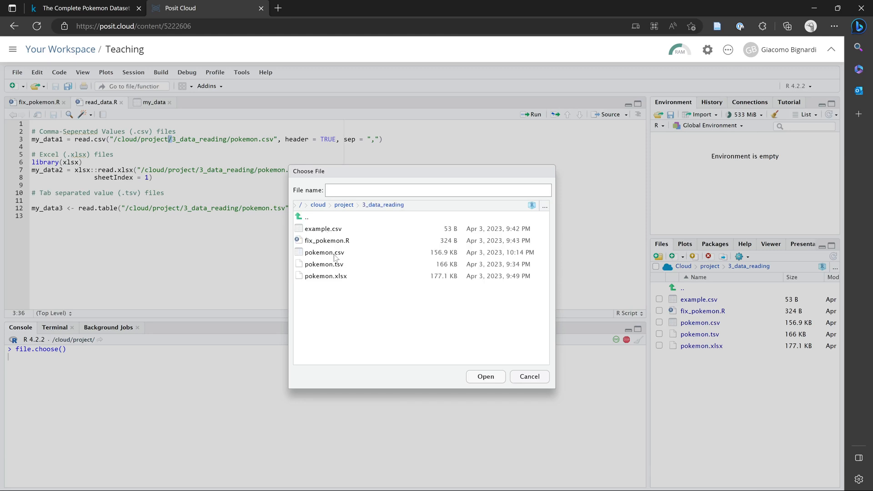
pyautogui.click(485, 376)
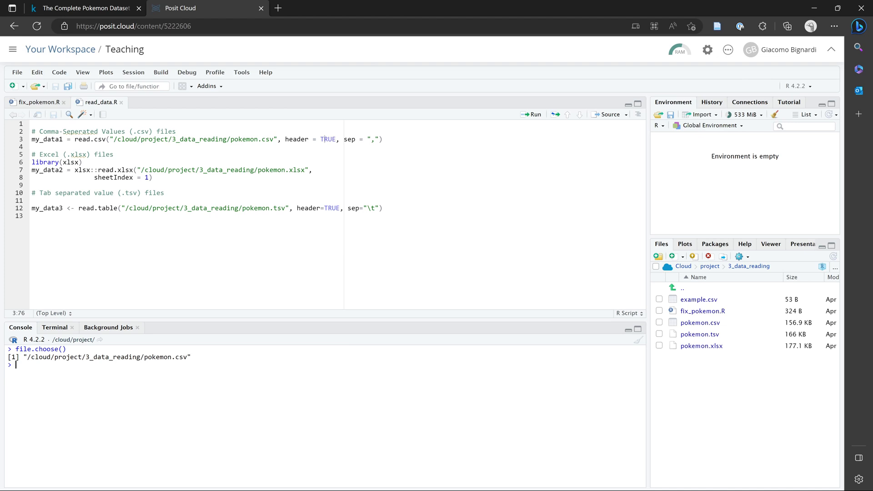
# Run ?read.csv and highlight the header argument's default rule in the Help pane.
pyautogui.write('?')
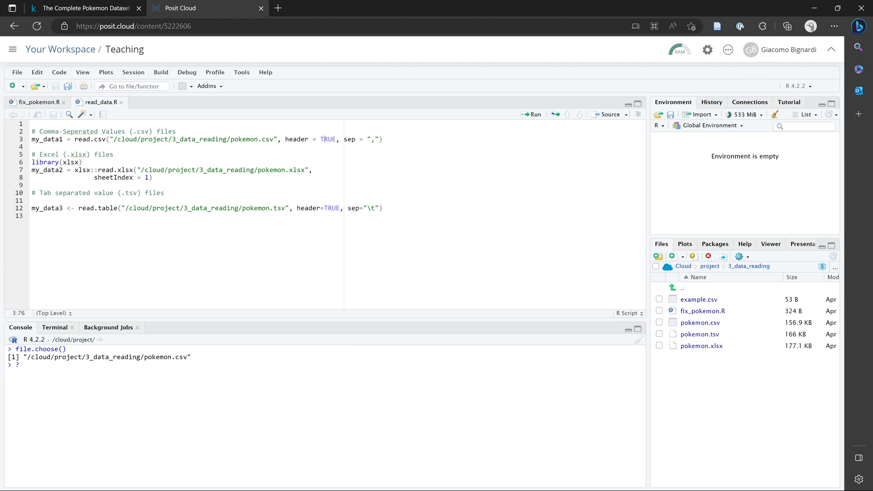
pyautogui.write('read.csv')
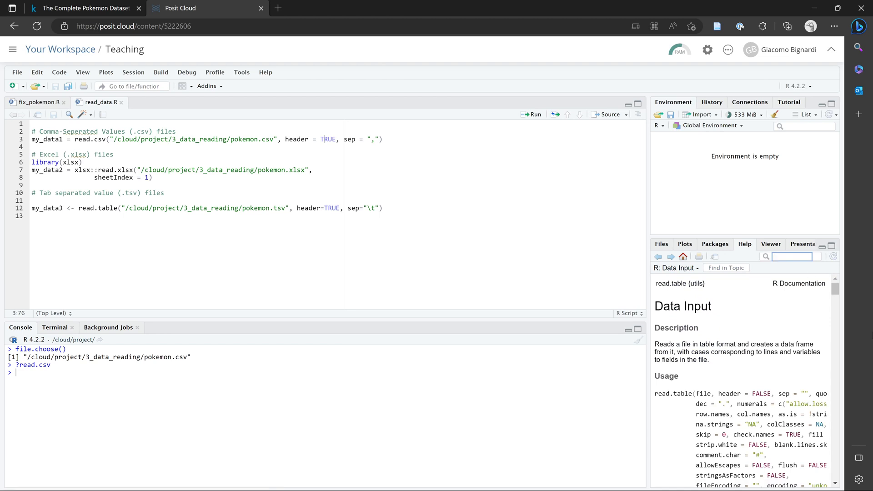
pyautogui.scroll(-3)
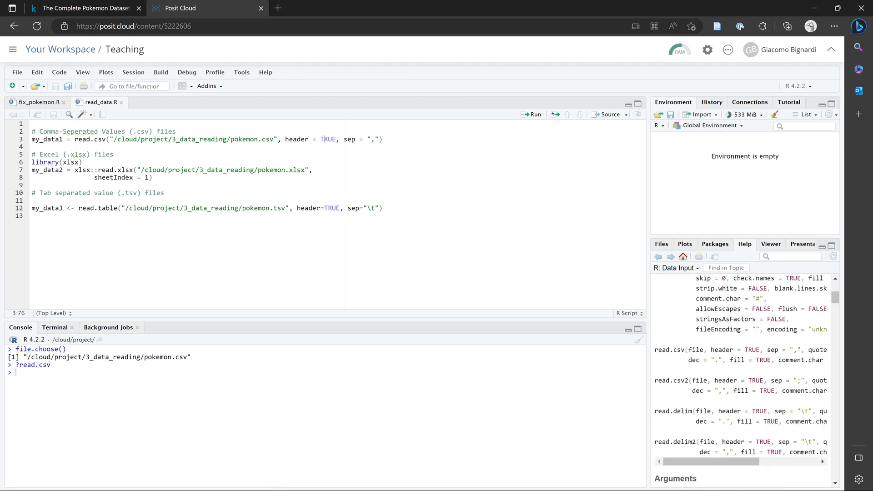
pyautogui.scroll(-3)
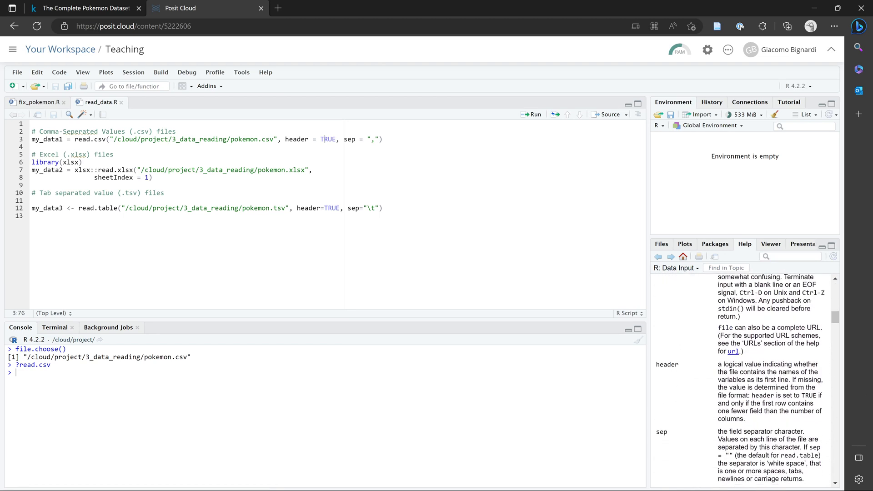
pyautogui.moveTo(720, 364); pyautogui.dragTo(817, 363)
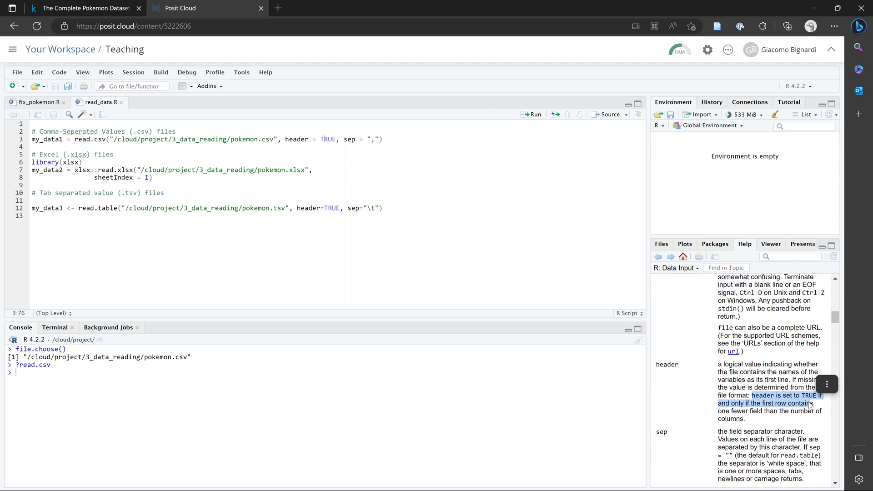
pyautogui.moveTo(787, 419)
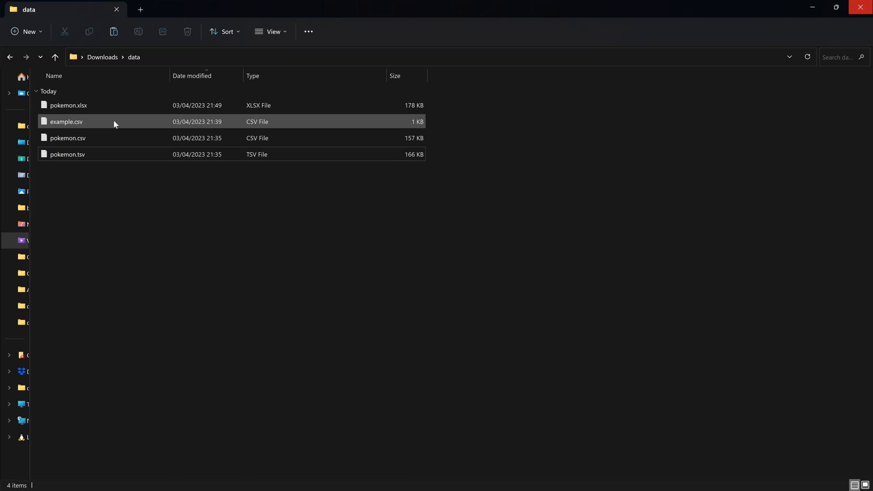
# View pokemon.csv in Notepad, picking out against_bug and other comma-separated header names.
pyautogui.click(67, 138)
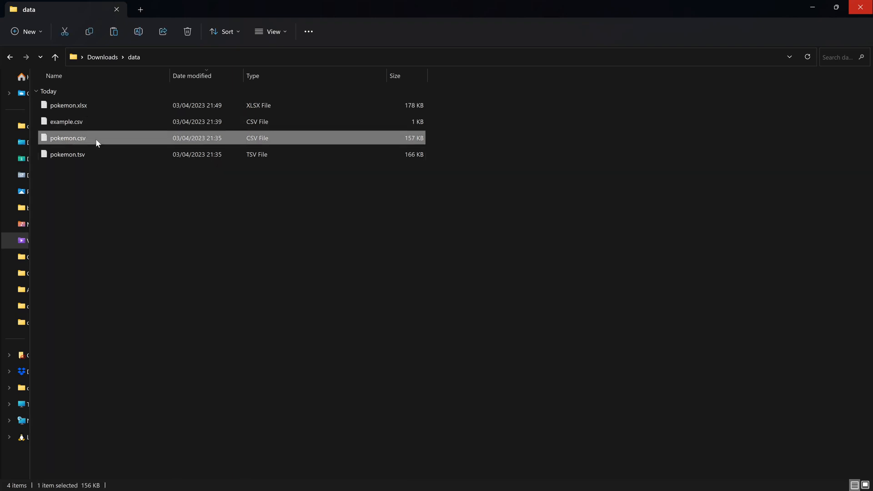
pyautogui.doubleClick(67, 138)
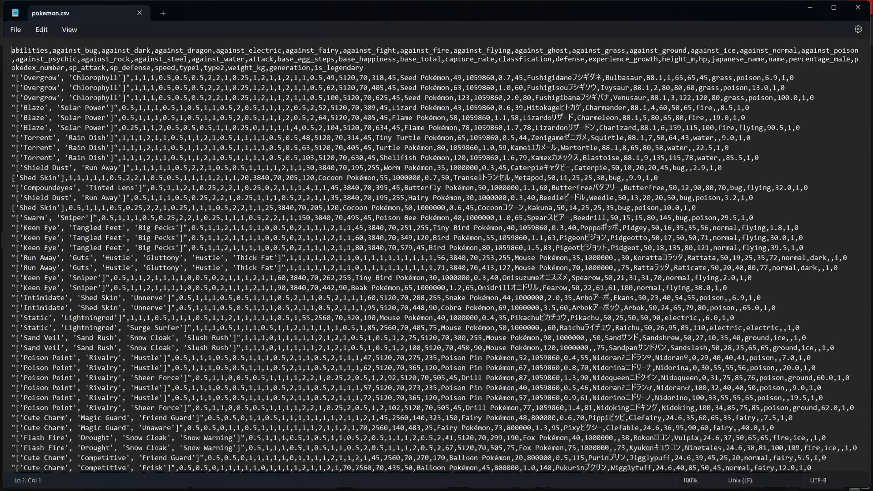
pyautogui.moveTo(284, 58); pyautogui.dragTo(363, 67)
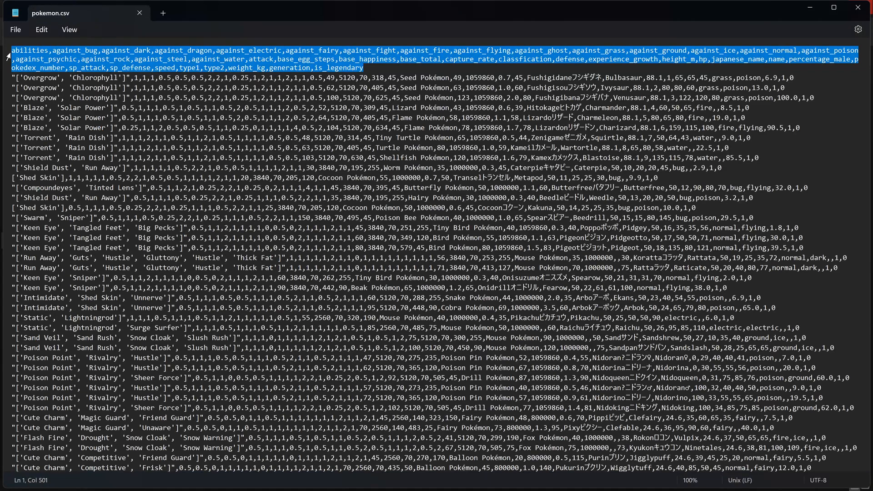
pyautogui.click(89, 50)
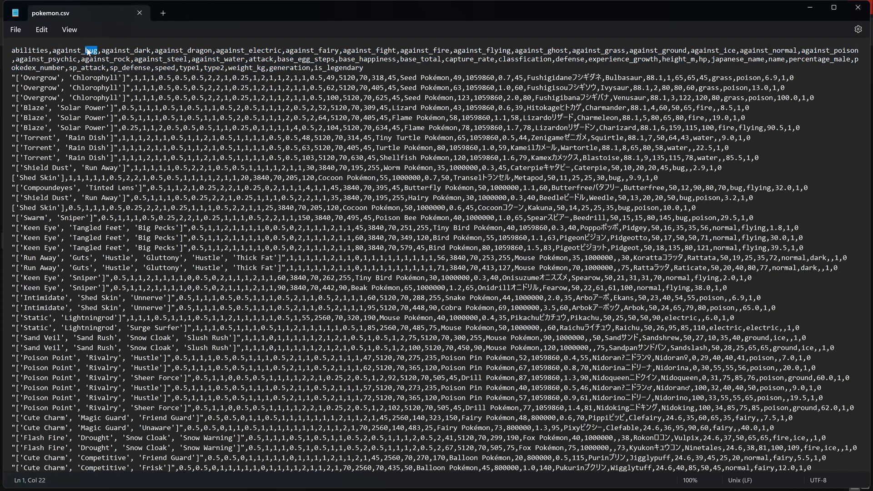
pyautogui.doubleClick(29, 50)
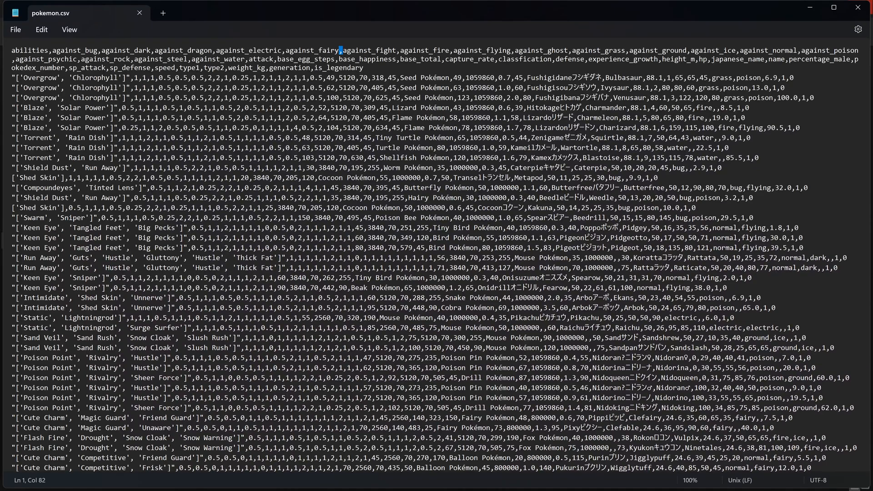
pyautogui.doubleClick(624, 77)
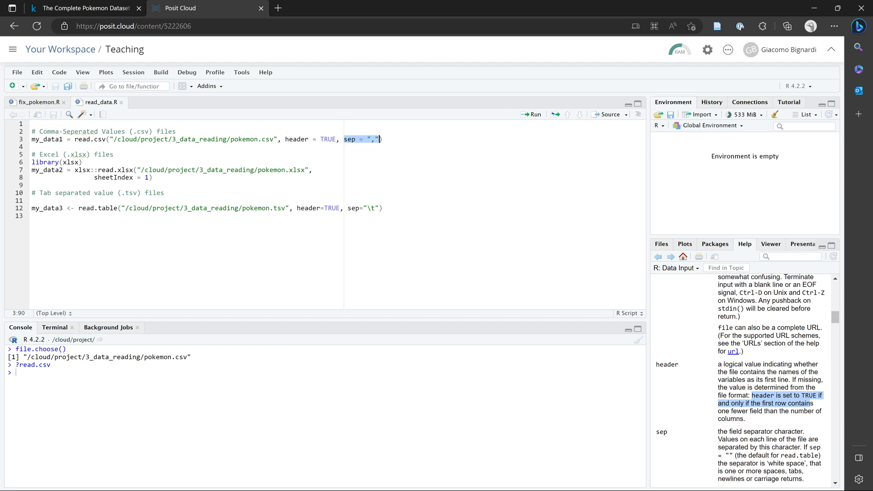
# Run the read.csv line so my_data1 holds pokemon.csv (801 obs. of 41 variables) and view it.
pyautogui.click(349, 140)
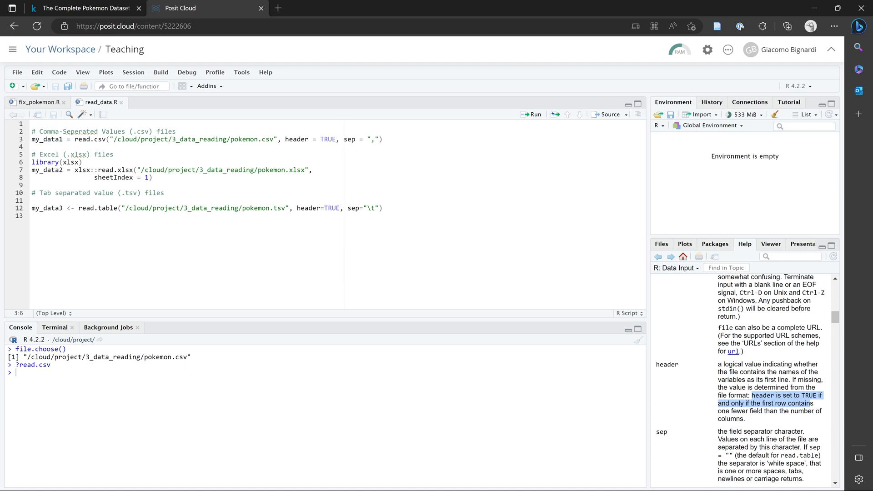
pyautogui.click(381, 139)
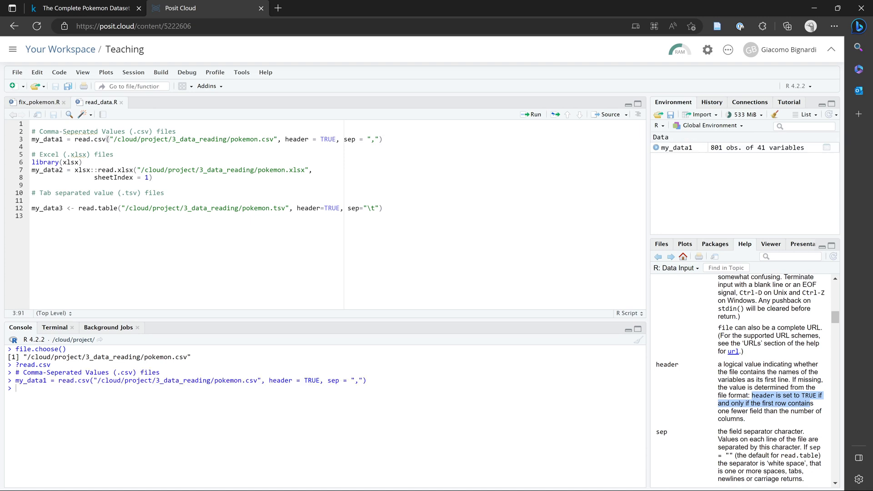
pyautogui.click(530, 115)
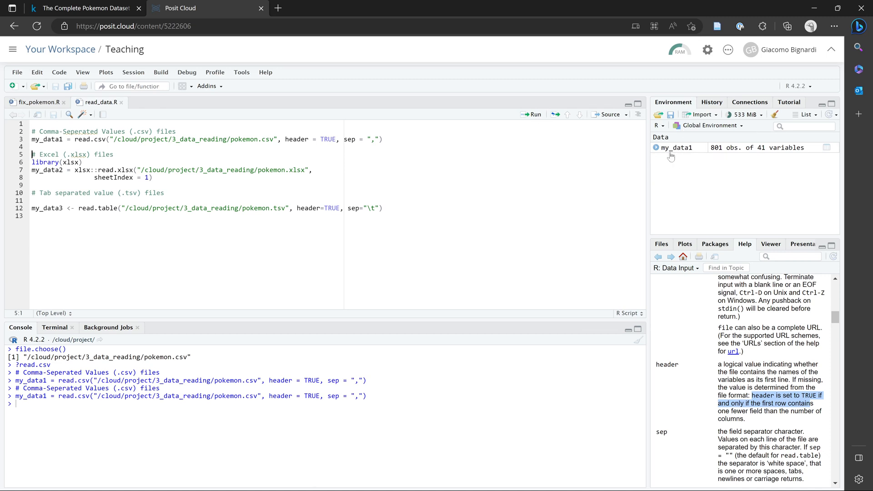
pyautogui.moveTo(689, 154)
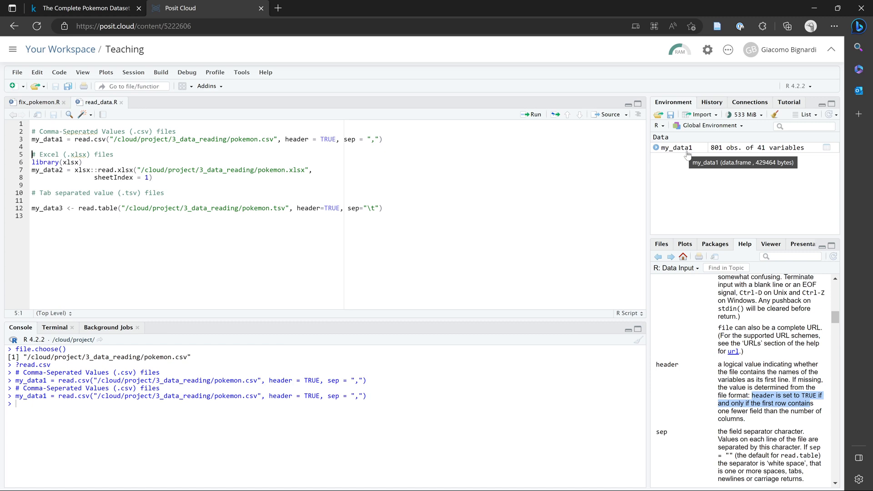
pyautogui.click(677, 148)
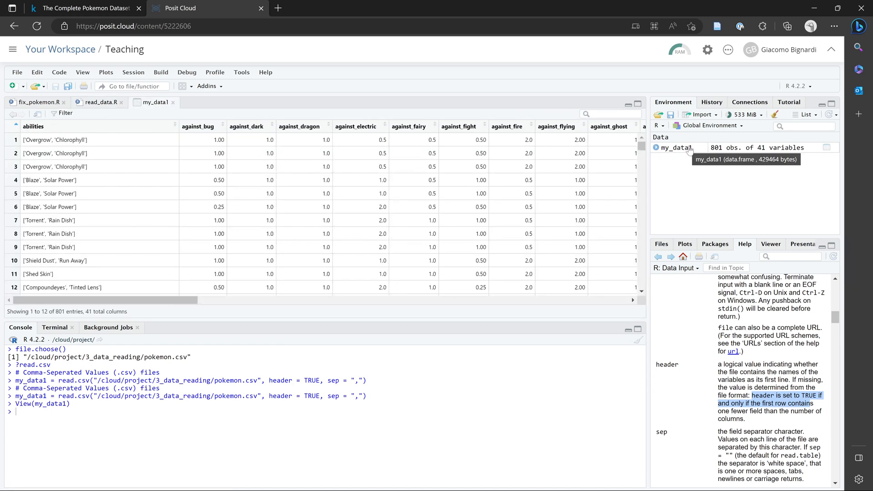
pyautogui.moveTo(188, 101)
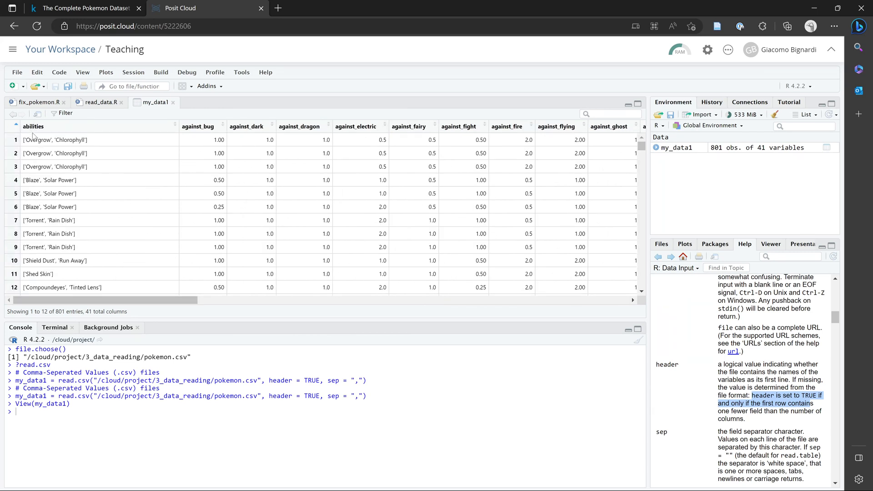
pyautogui.moveTo(132, 127)
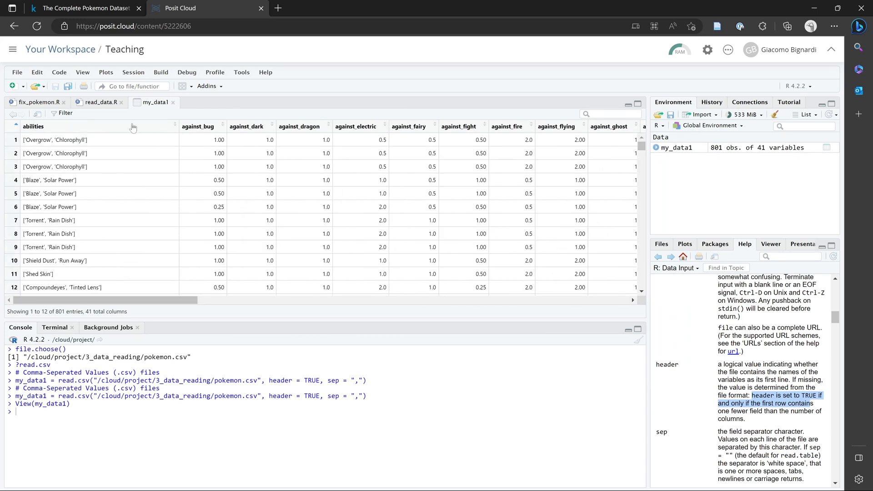
pyautogui.moveTo(221, 127)
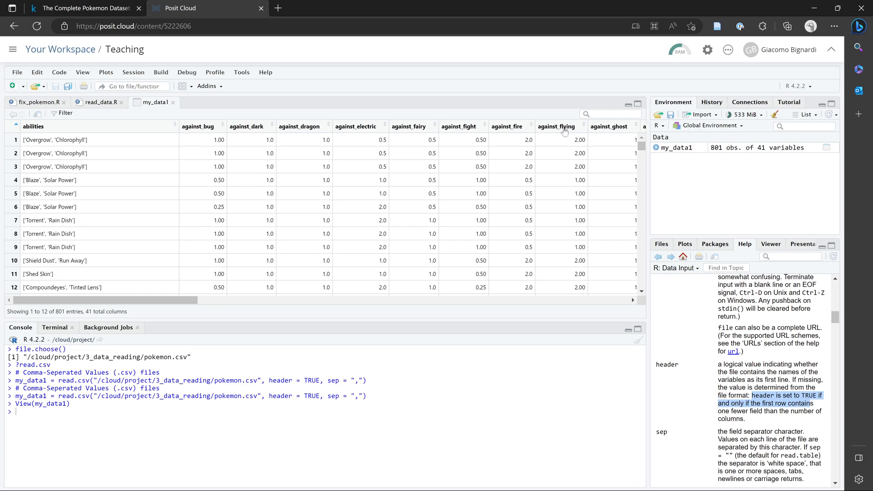
# List the 41 column names of my_data1 with colnames(my_data1) in the Console.
pyautogui.hscroll(3)
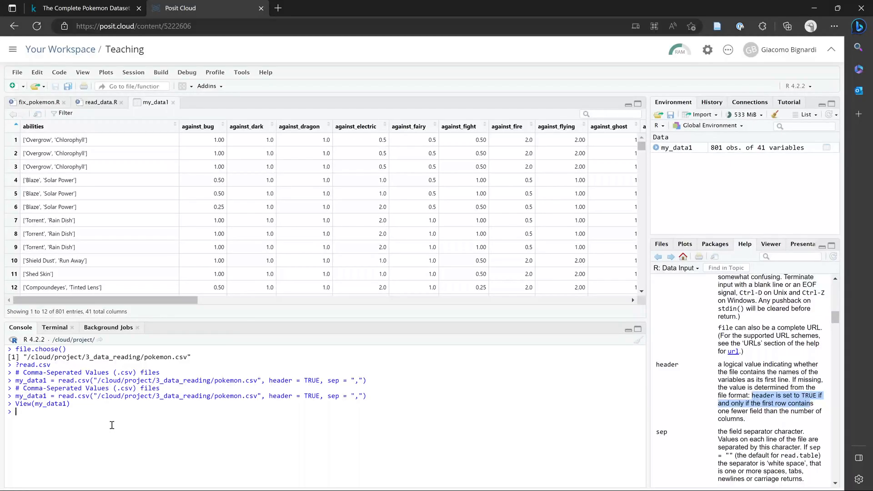
pyautogui.write('colnames(')
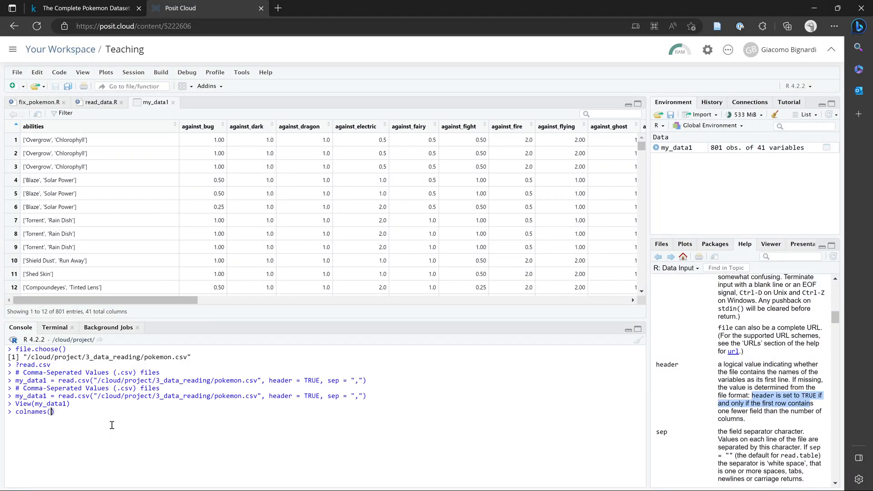
pyautogui.write('n')
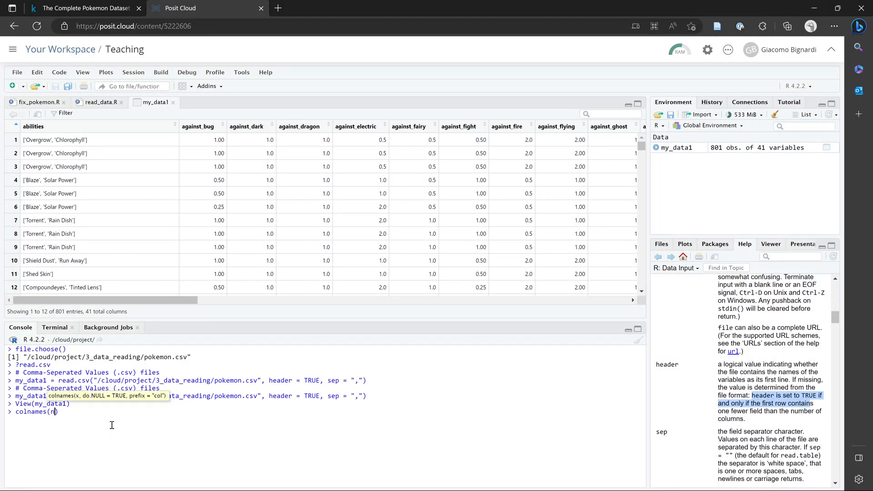
pyautogui.write('my_data1)')
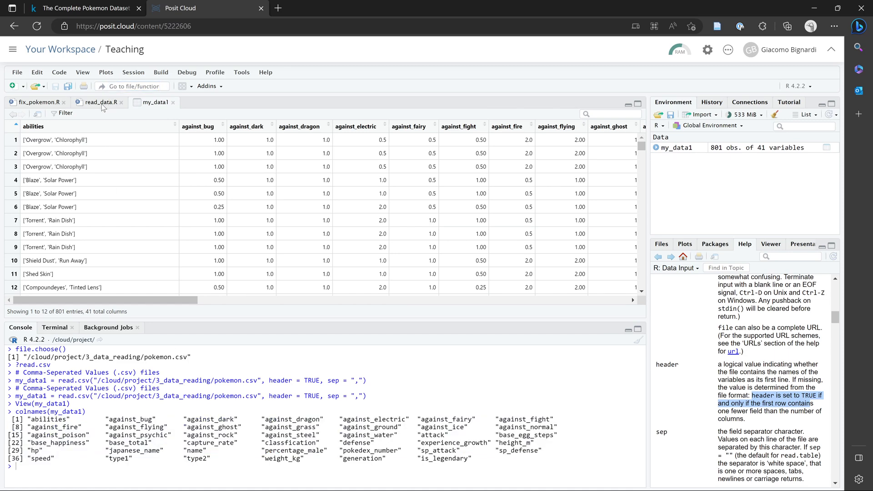
# Read pokemon.csv with header = FALSE, giving 802 rows under V1–V41 column names.
pyautogui.click(100, 102)
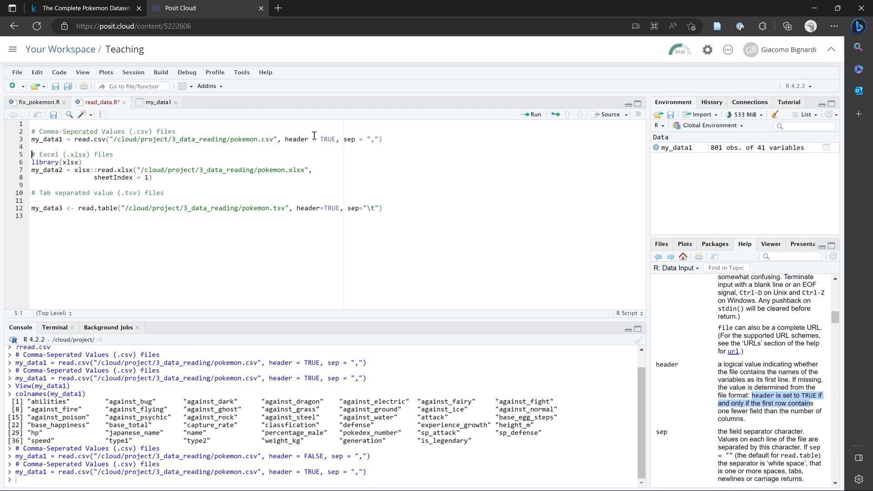
pyautogui.write('FALSE')
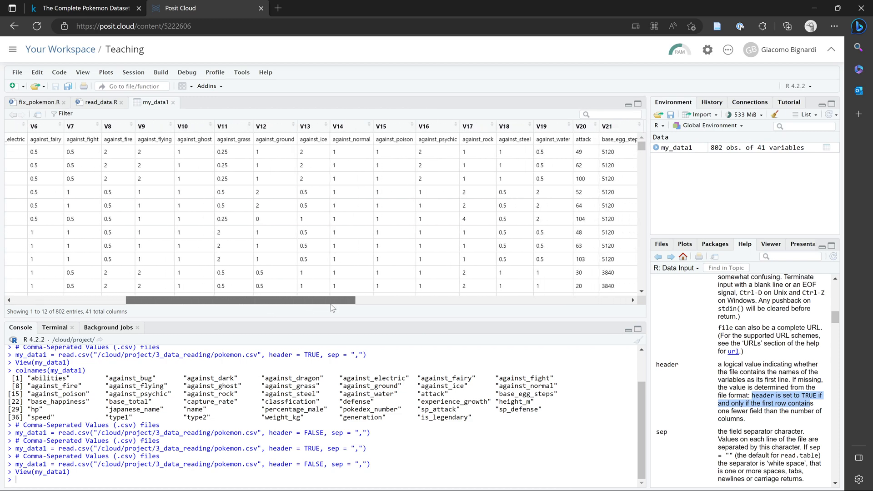
pyautogui.hscroll(-3)
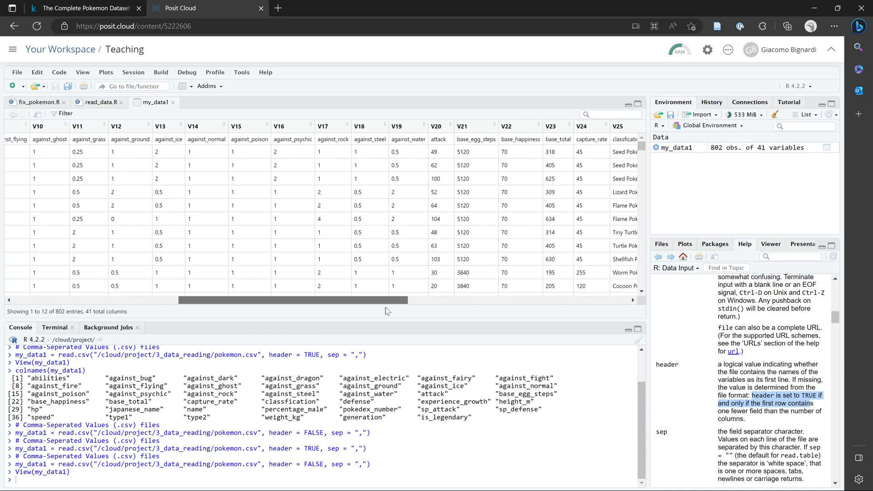
pyautogui.hscroll(3)
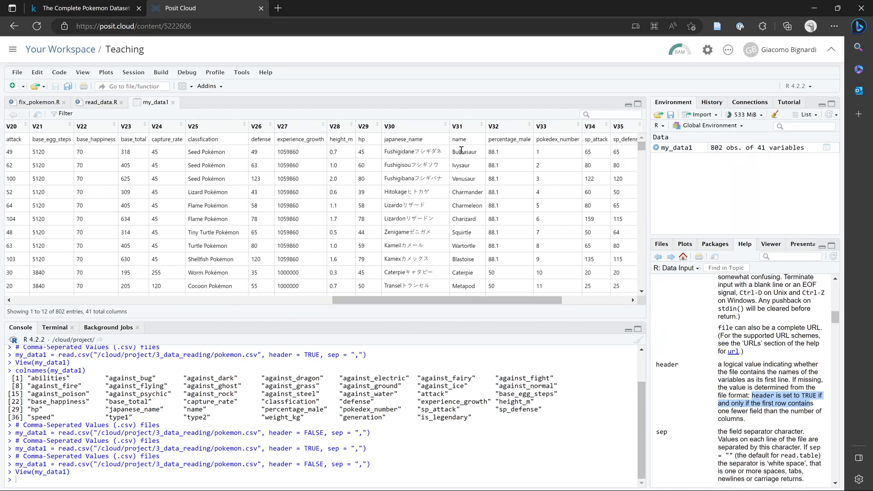
pyautogui.moveTo(460, 151)
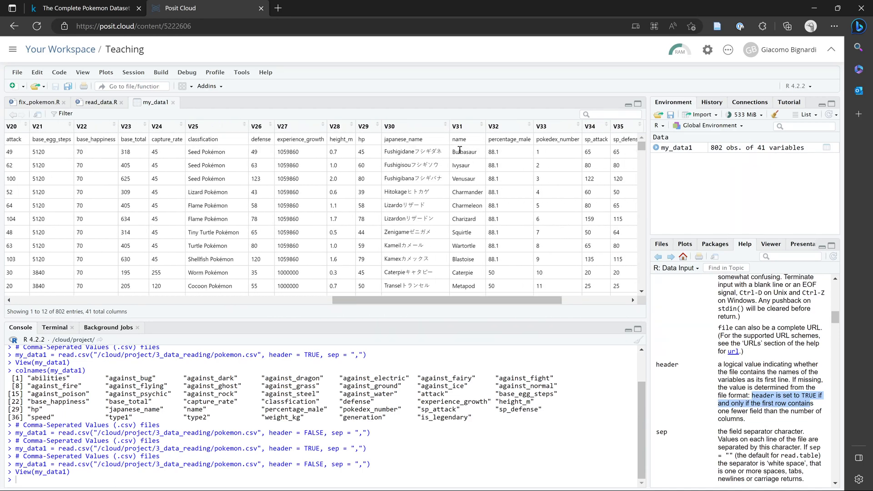
pyautogui.scroll(-3)
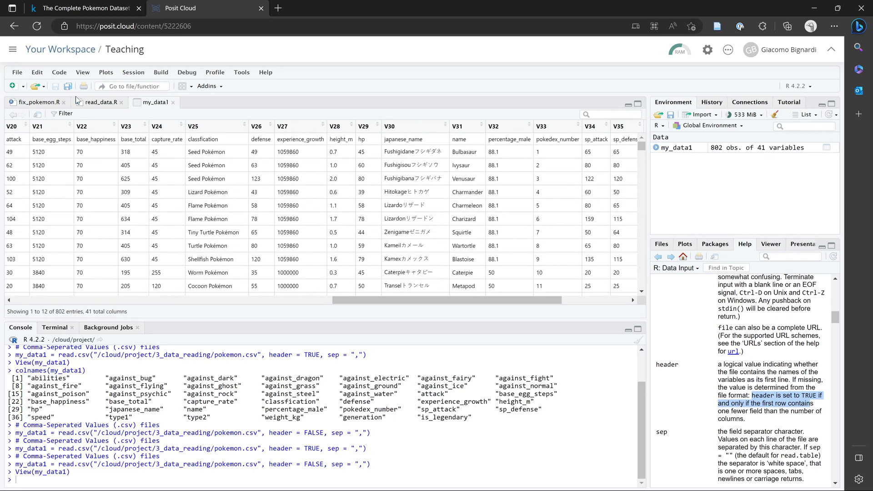
# Set header back to TRUE so my_data1 reloads with 801 observations.
pyautogui.click(100, 102)
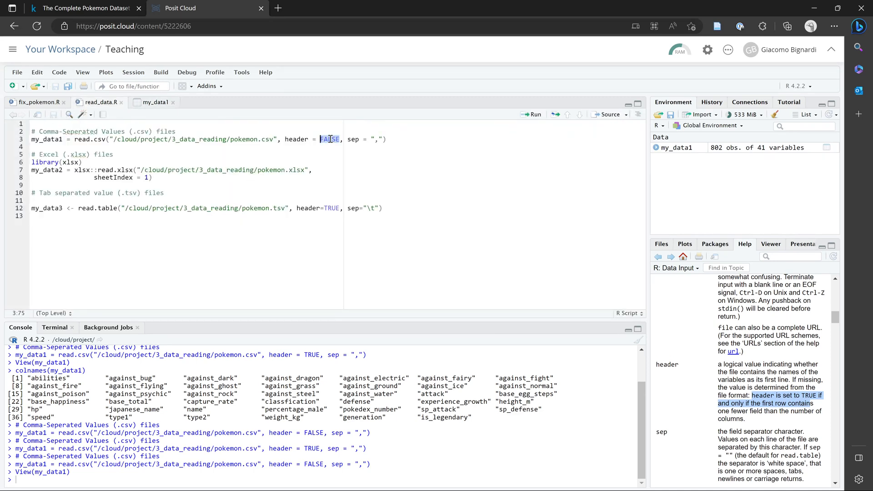
pyautogui.write('TRUE')
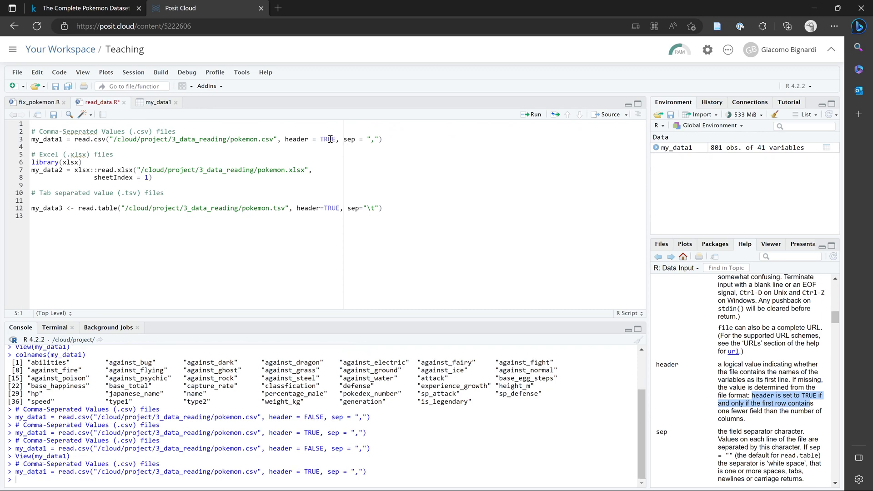
pyautogui.moveTo(111, 162)
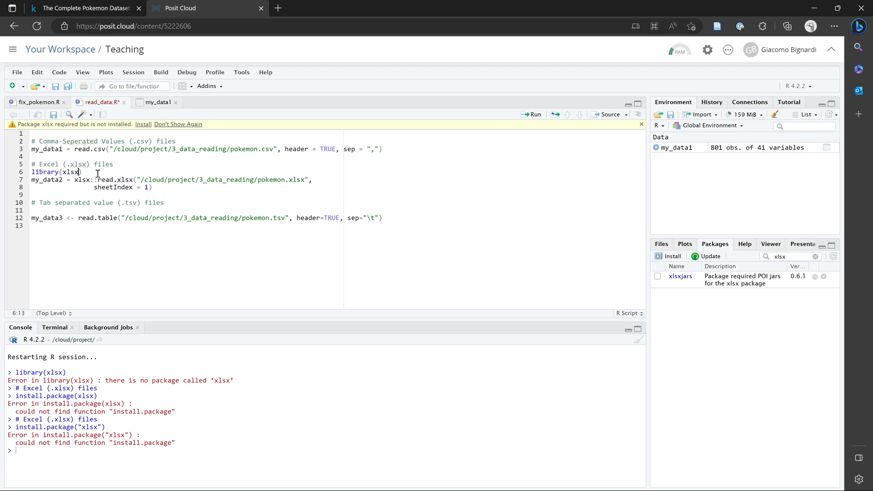
# Add install.packages("xlsx") on a new line above library(xlsx) in read_data.R.
pyautogui.click(62, 172)
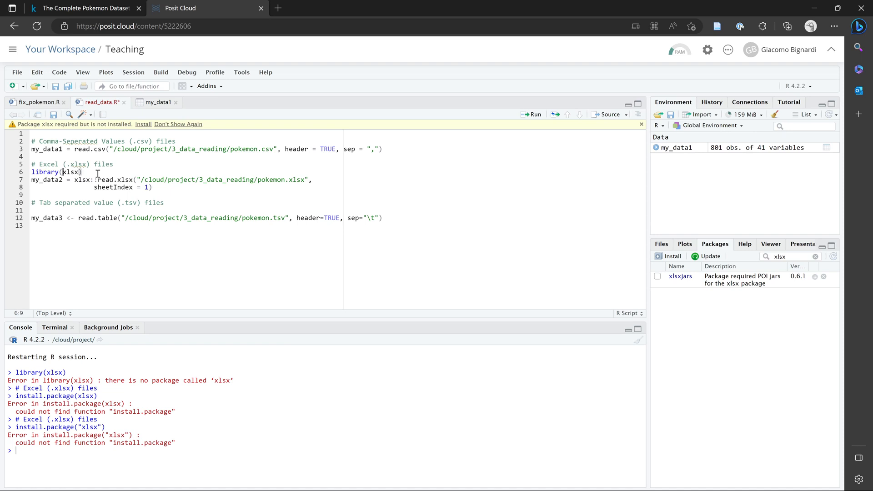
pyautogui.doubleClick(69, 172)
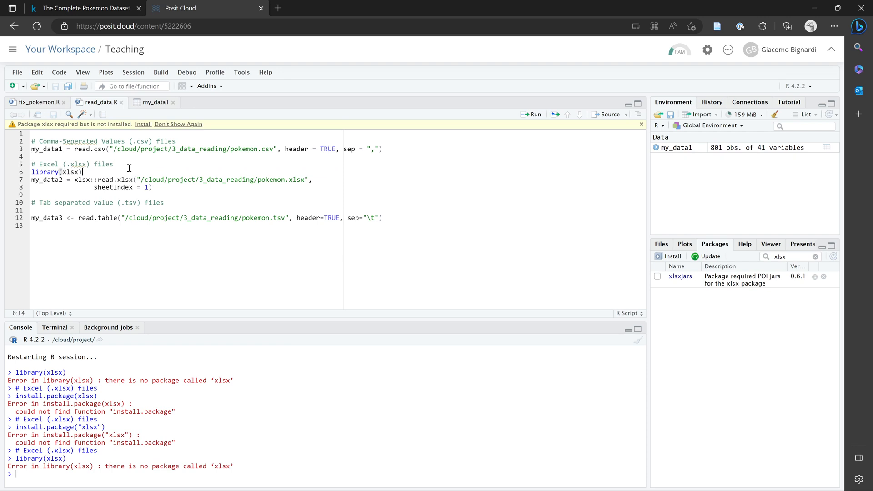
pyautogui.press('Enter')
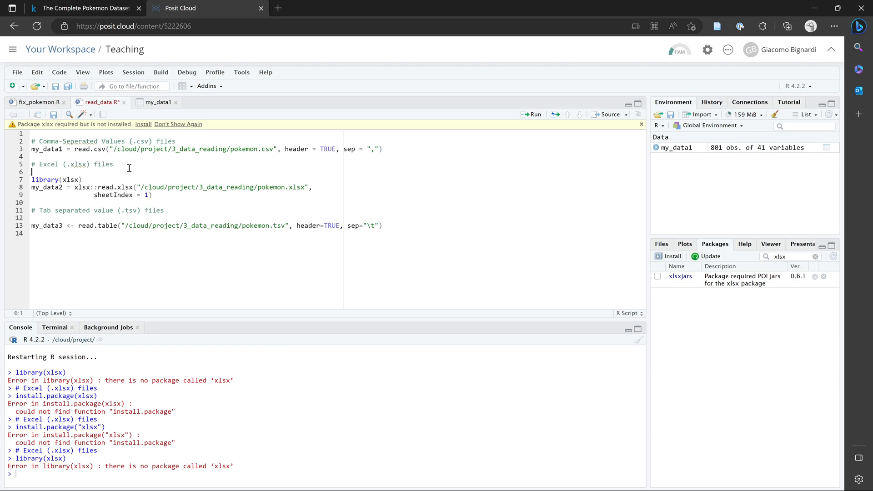
pyautogui.write('install')
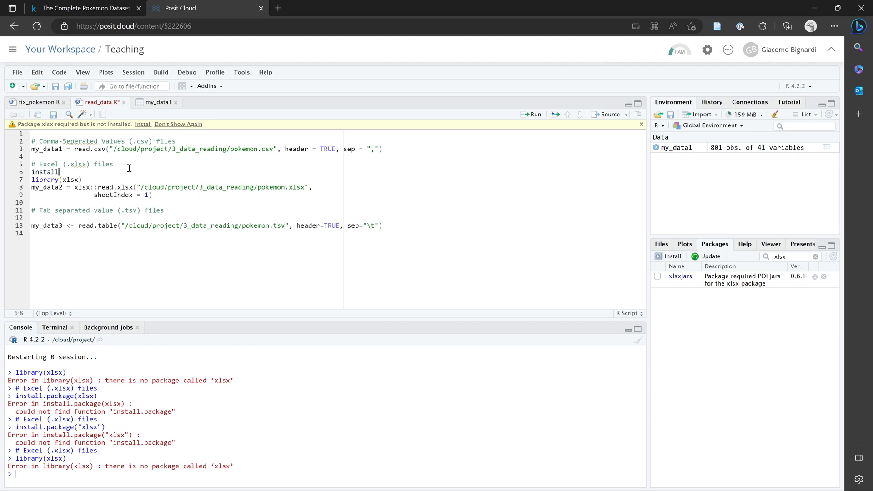
pyautogui.write('.packages(')
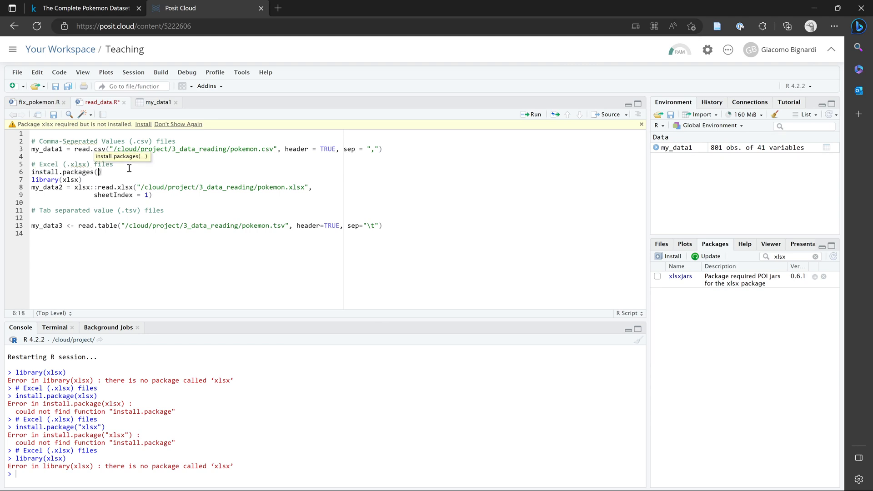
pyautogui.write('""')
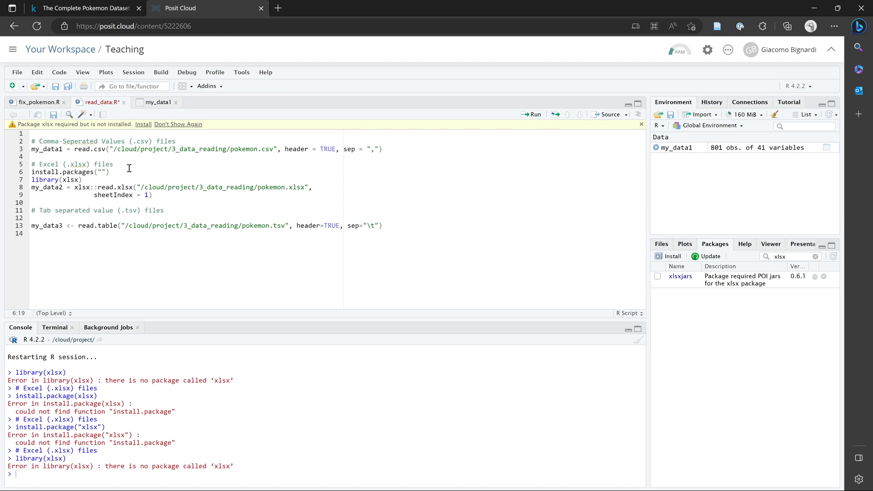
pyautogui.write('xlsx')
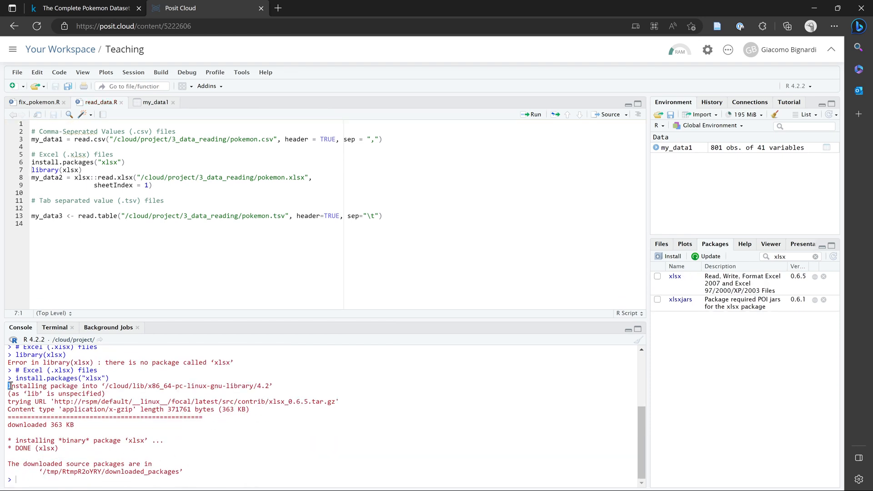
# Run library(xlsx) so the xlsx package is loaded into the session.
pyautogui.moveTo(10, 385); pyautogui.dragTo(184, 472)
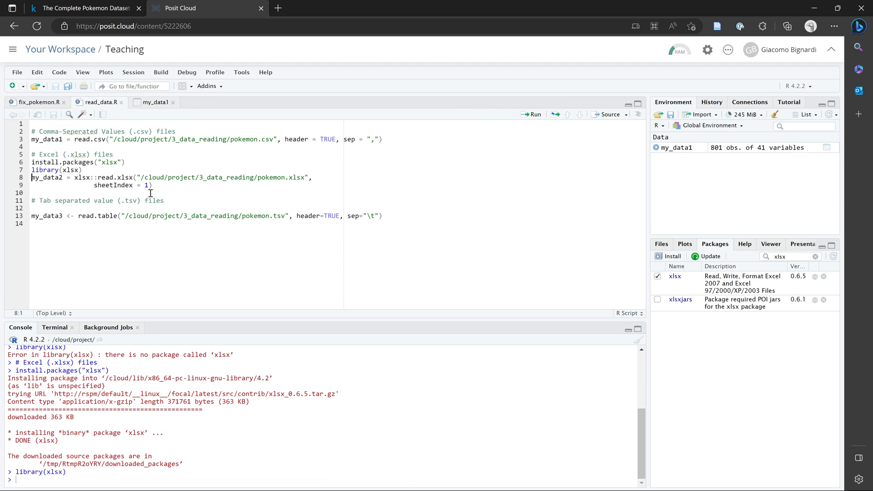
# Look up ?read.xlsx in Help and add header = TRUE to the xlsx::read.xlsx call for my_data2.
pyautogui.doubleClick(105, 177)
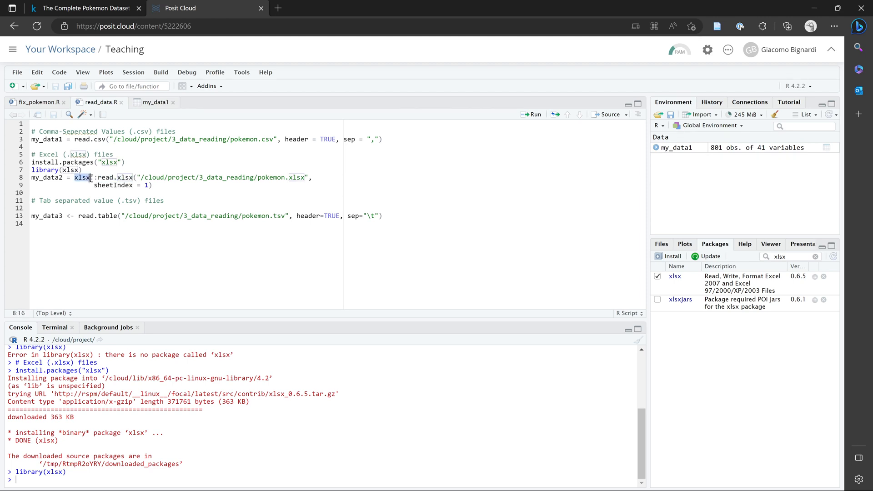
pyautogui.write('::')
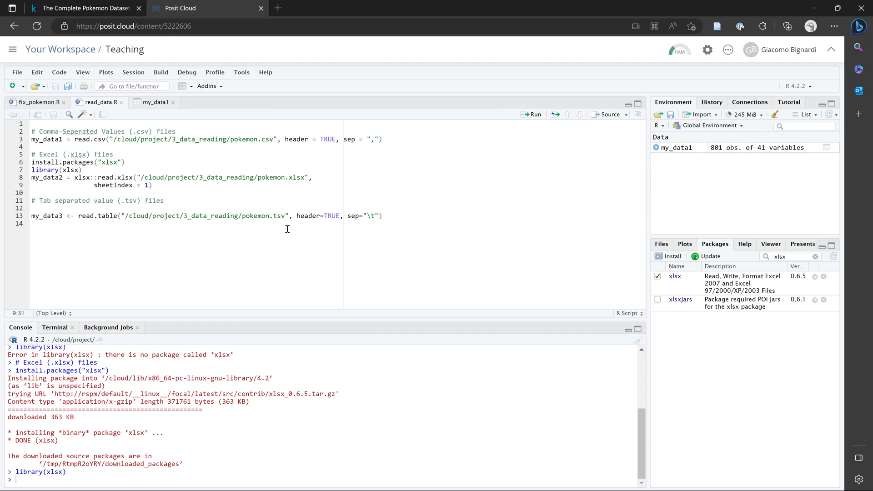
pyautogui.doubleClick(109, 177)
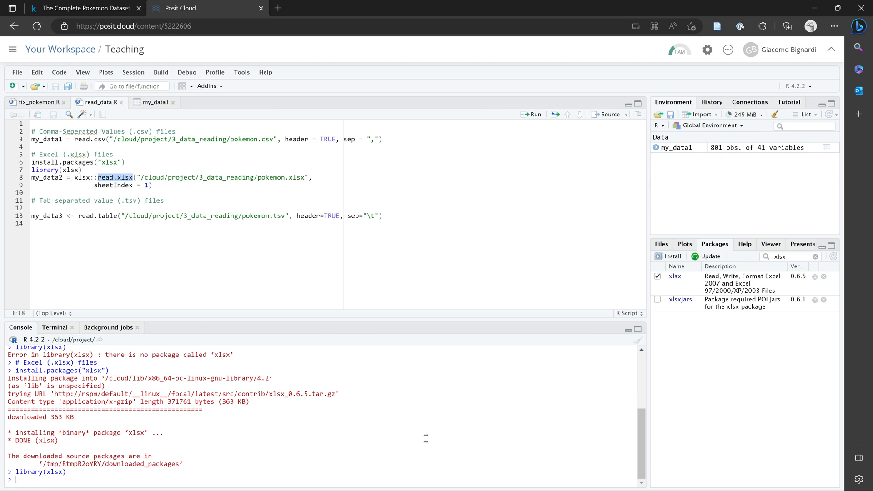
pyautogui.write('?read.xlsx')
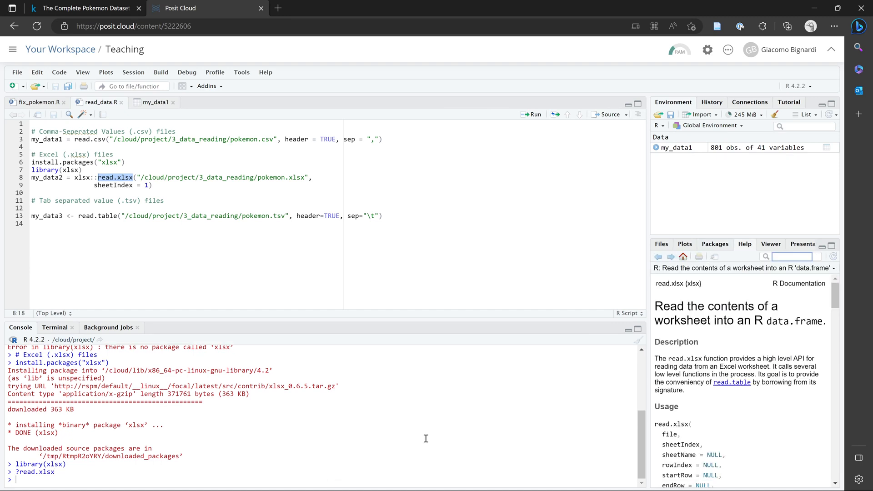
pyautogui.scroll(-3)
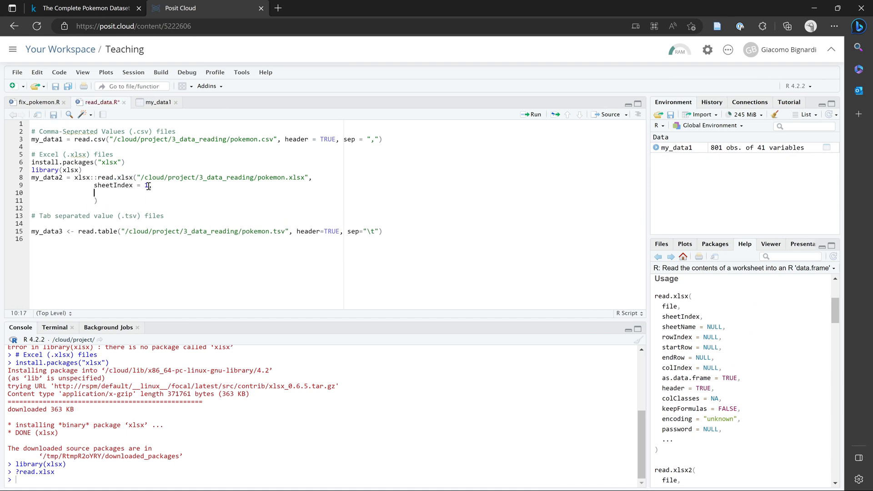
pyautogui.write('header=')
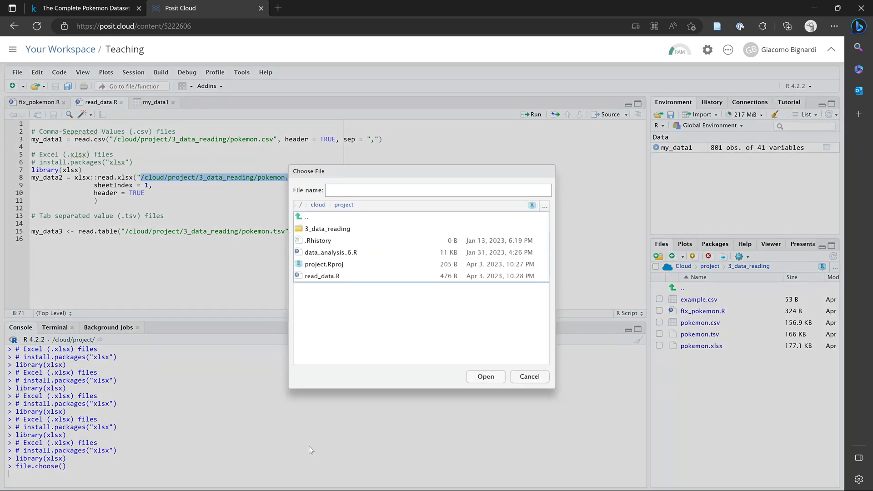
# Pick pokemon.xlsx in 3_data_reading via file.choose(), then run read.xlsx to create my_data2 (801 obs. of 41 variables).
pyautogui.doubleClick(326, 228)
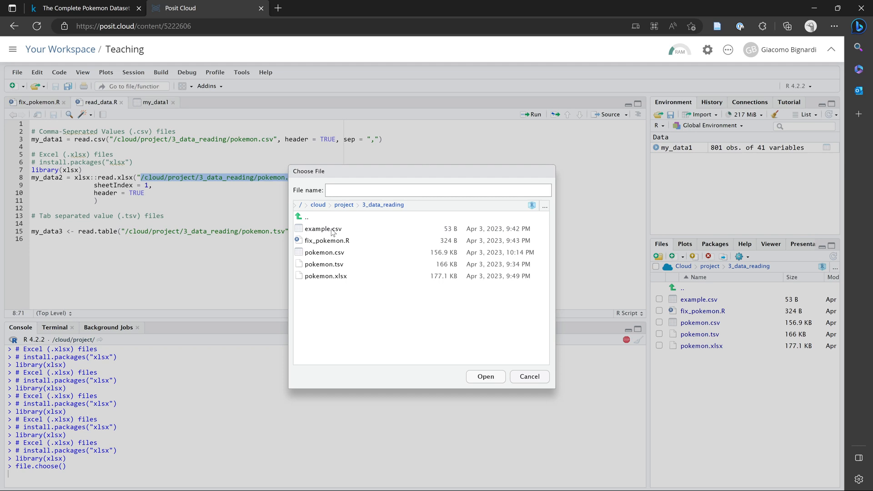
pyautogui.click(325, 276)
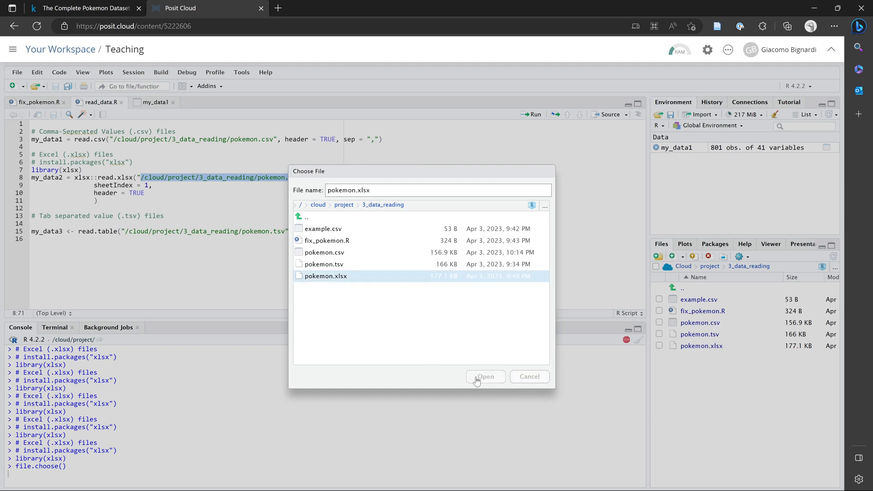
pyautogui.click(484, 376)
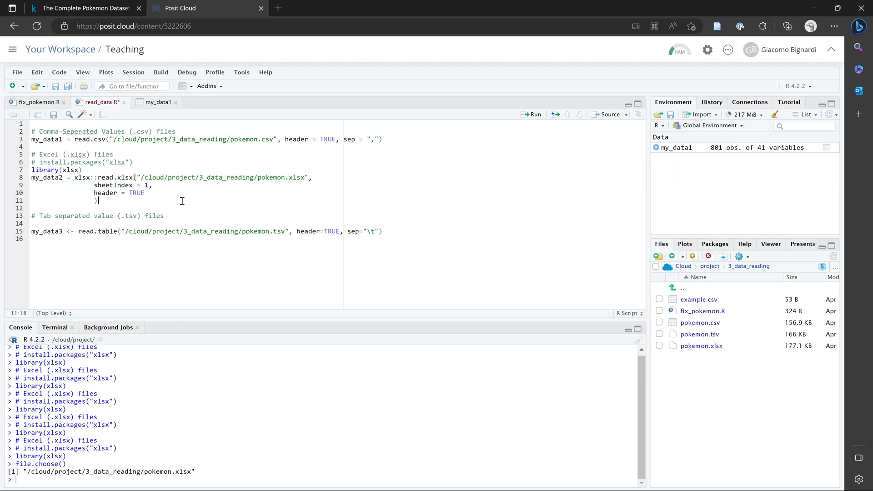
pyautogui.click(531, 114)
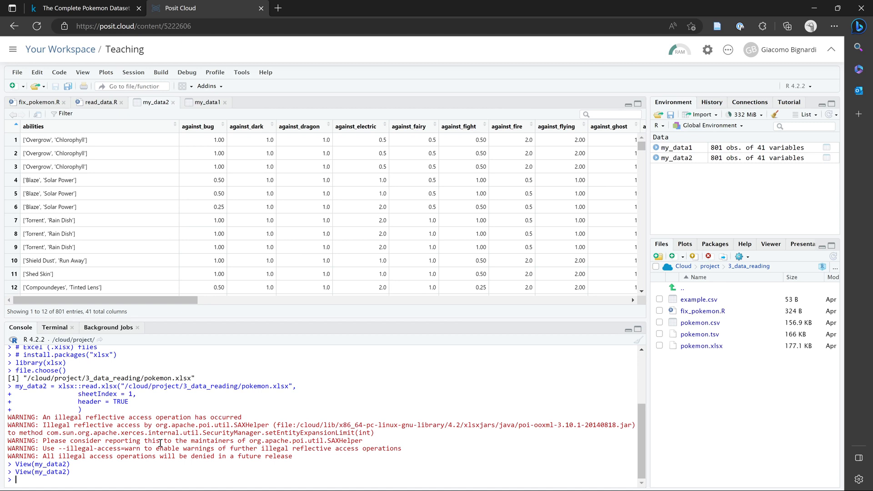
# Highlight the xlsx prefix in the Console and return to the read_data.R script.
pyautogui.moveTo(11, 417); pyautogui.dragTo(286, 449)
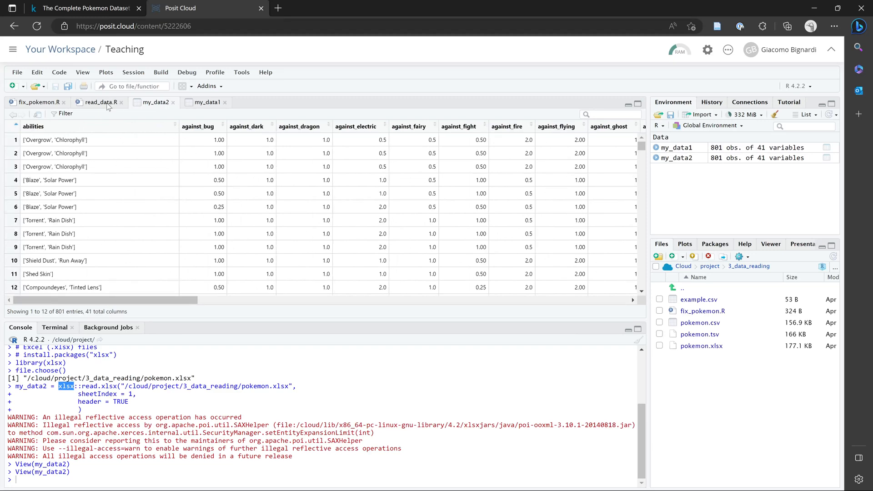
pyautogui.click(100, 102)
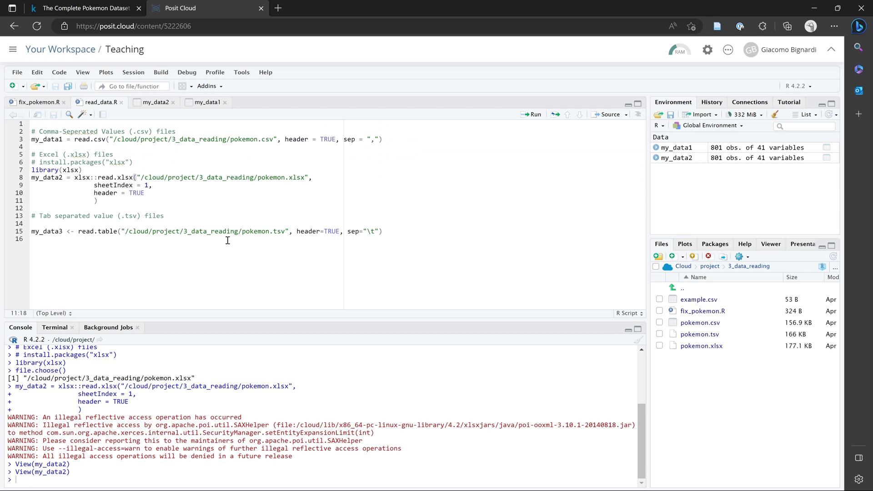
# Walk through line 15: read.table on pokemon.tsv with header=TRUE and sep="\t" for my_data3.
pyautogui.doubleClick(253, 231)
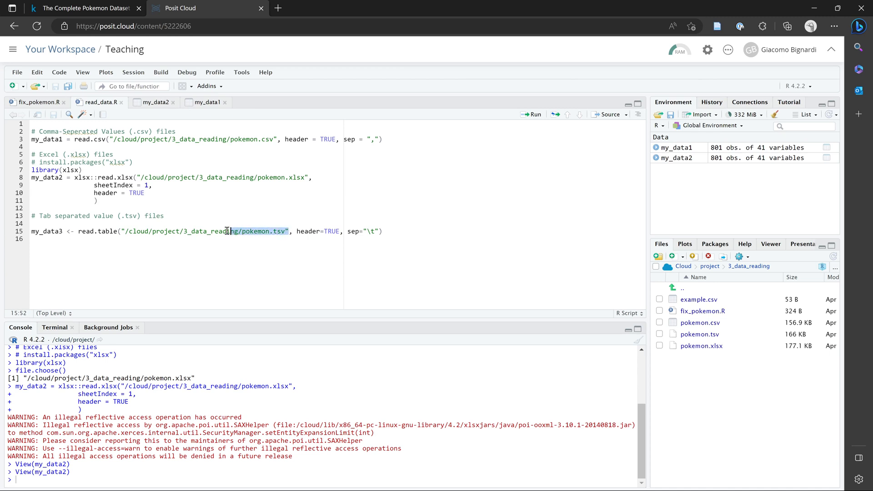
pyautogui.doubleClick(202, 231)
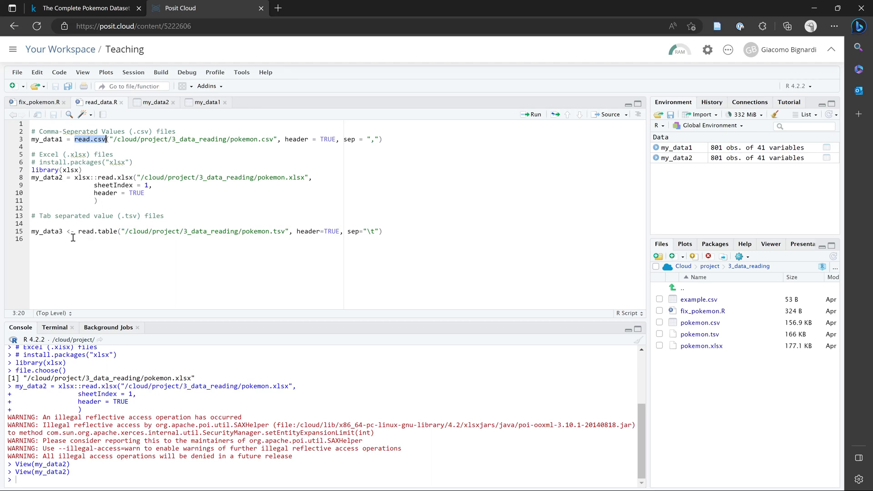
pyautogui.click(100, 231)
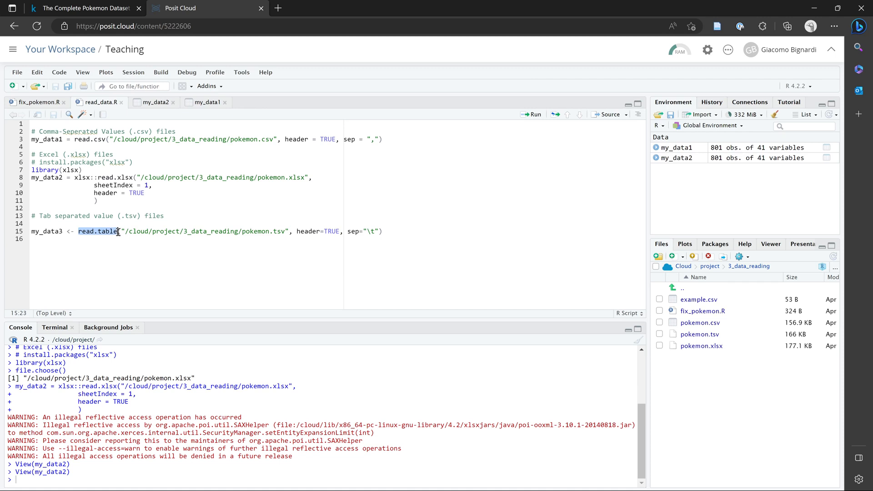
pyautogui.click(296, 231)
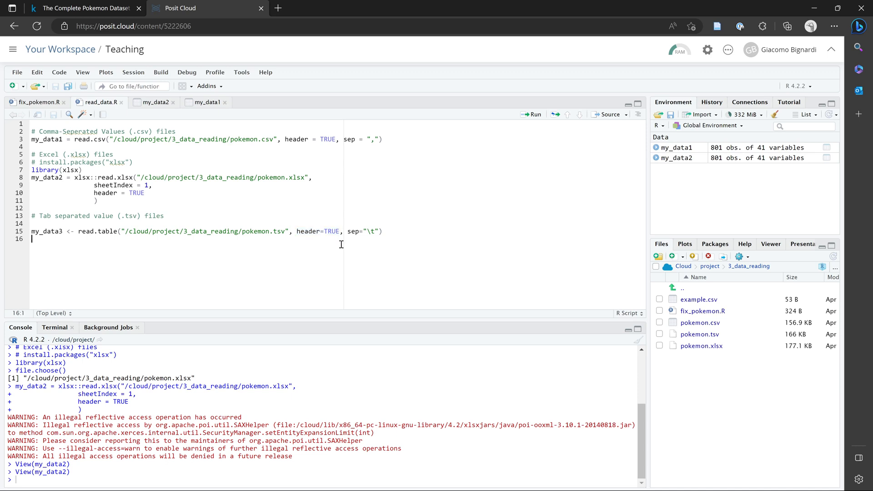
pyautogui.doubleClick(353, 231)
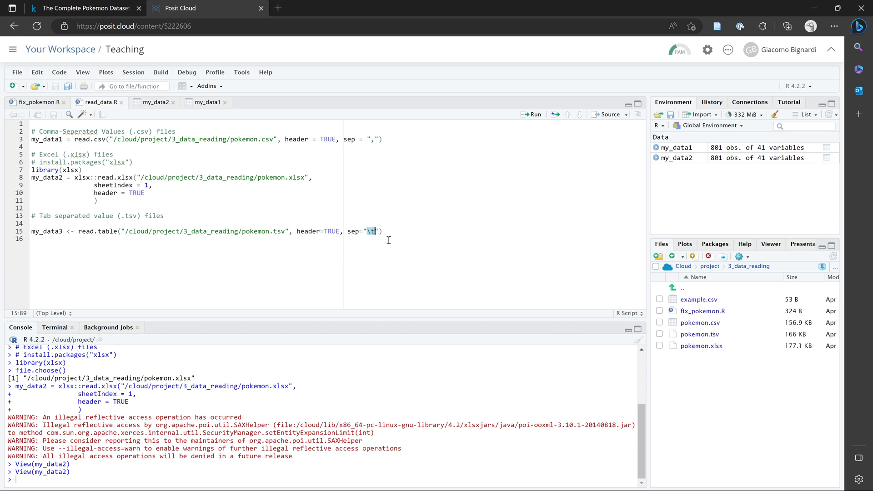
pyautogui.moveTo(200, 236)
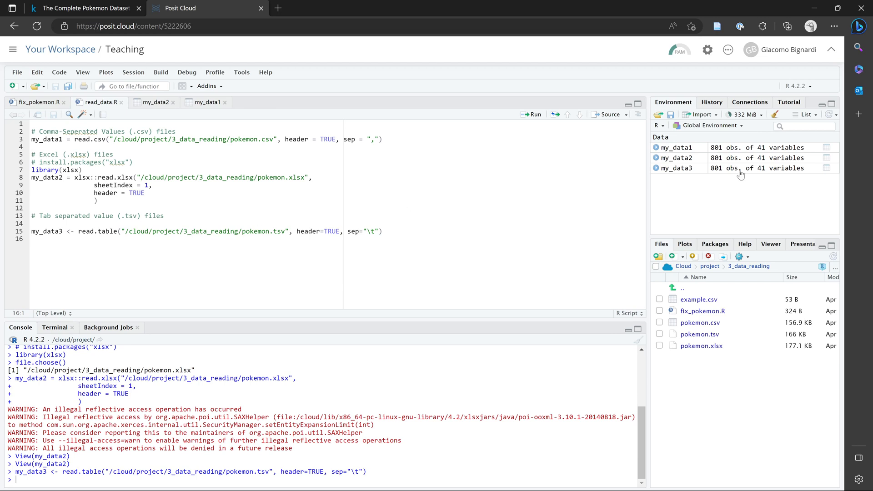
pyautogui.moveTo(711, 183)
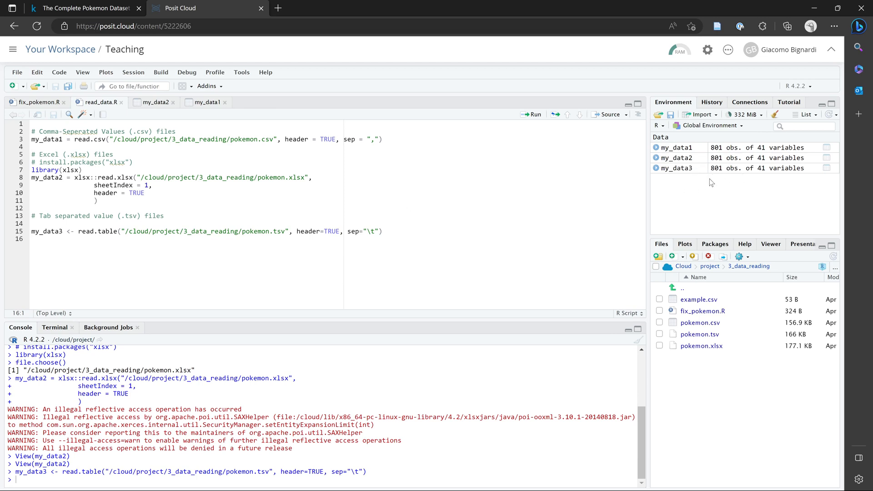
pyautogui.moveTo(93, 237)
pyautogui.write('=')
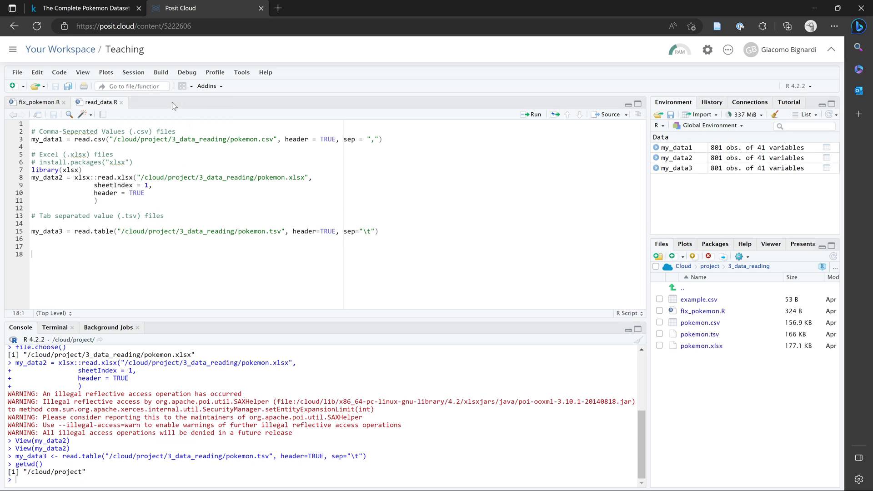
# Select the whole read_data.R script after confirming getwd() returns /cloud/project.
pyautogui.press('ctrl+a')
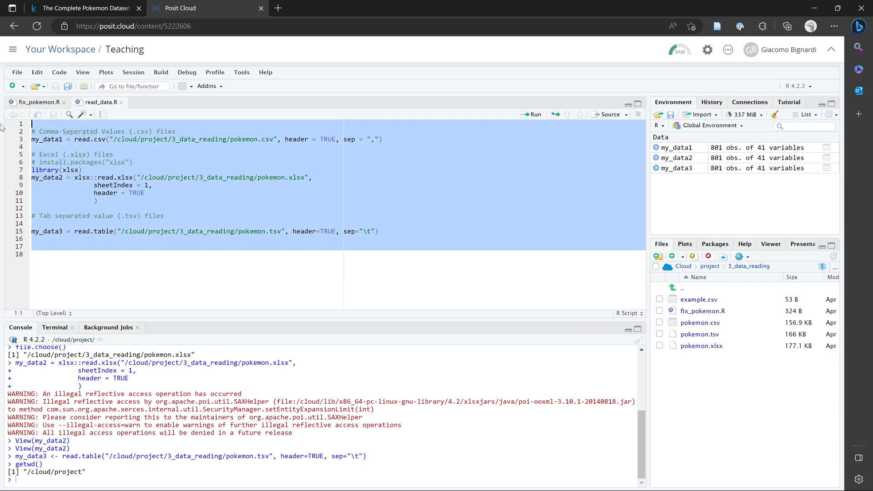
pyautogui.moveTo(678, 152)
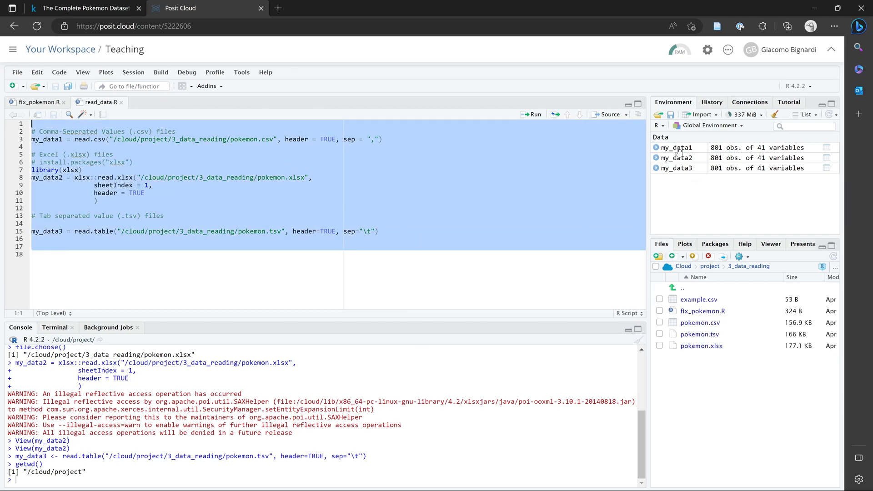